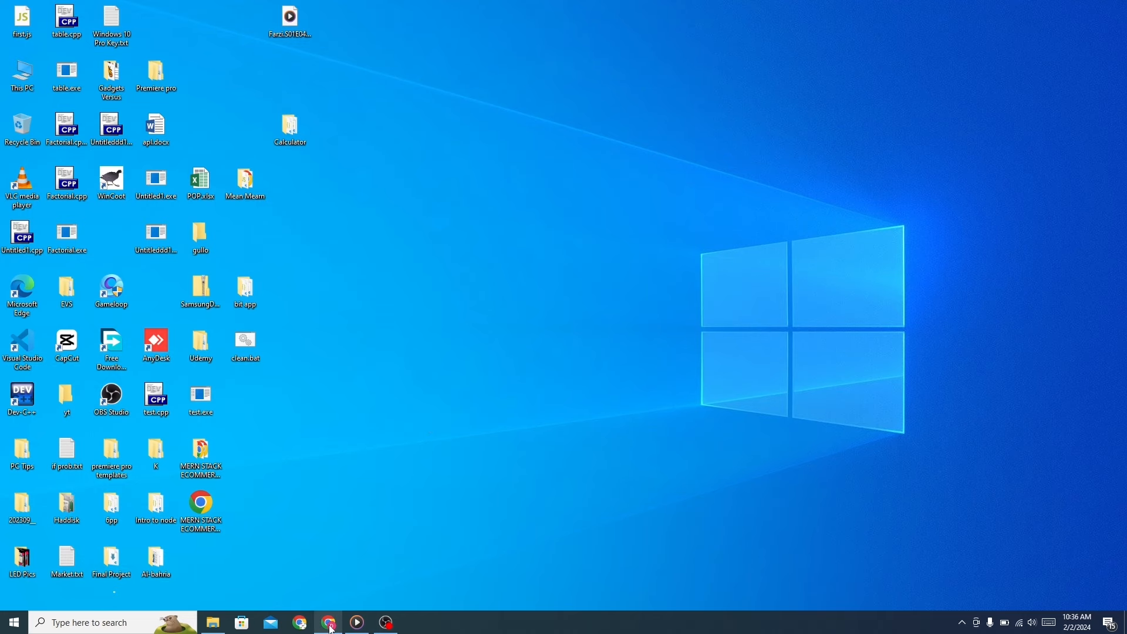
# Search Google for 'rainmeter' and open the official rainmeter.net site
pyautogui.click(329, 622)
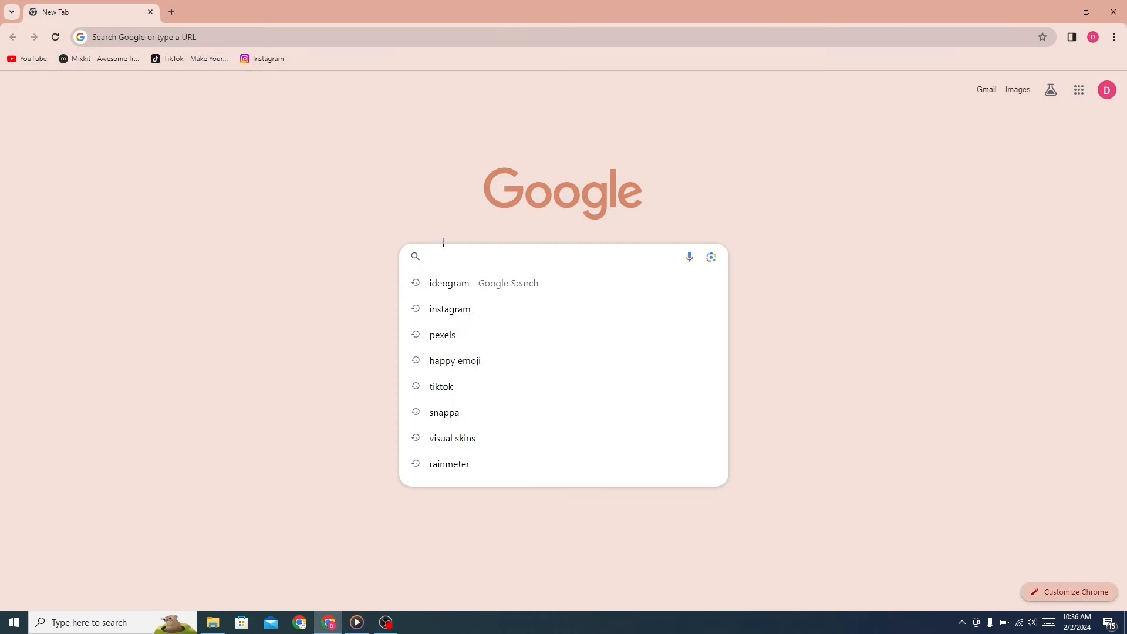
pyautogui.write('ra')
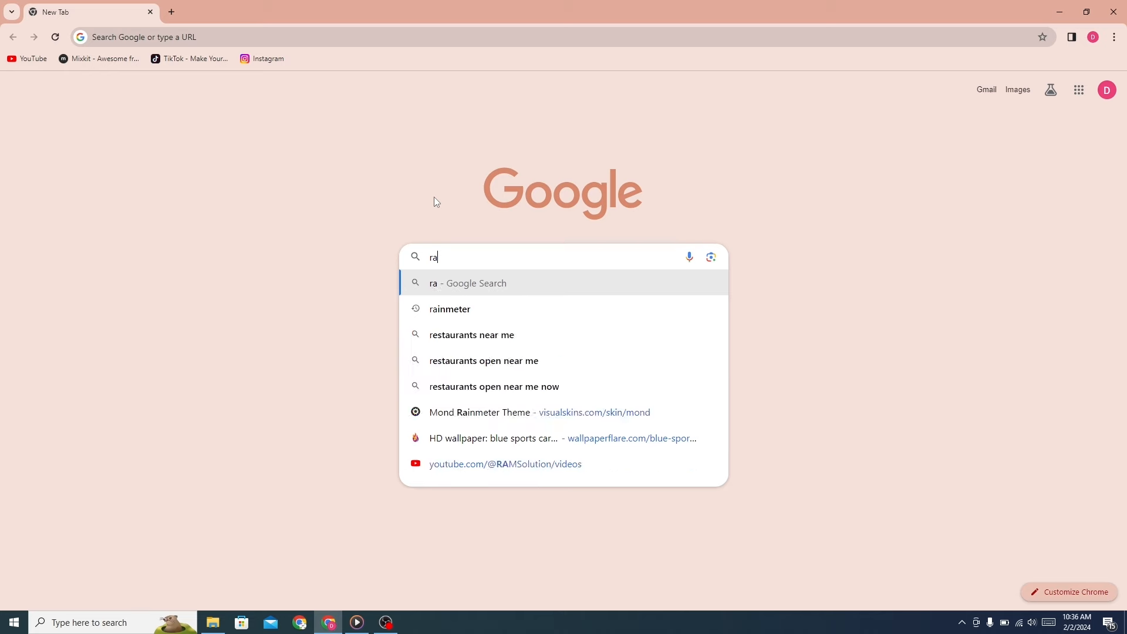
pyautogui.write('inmeter')
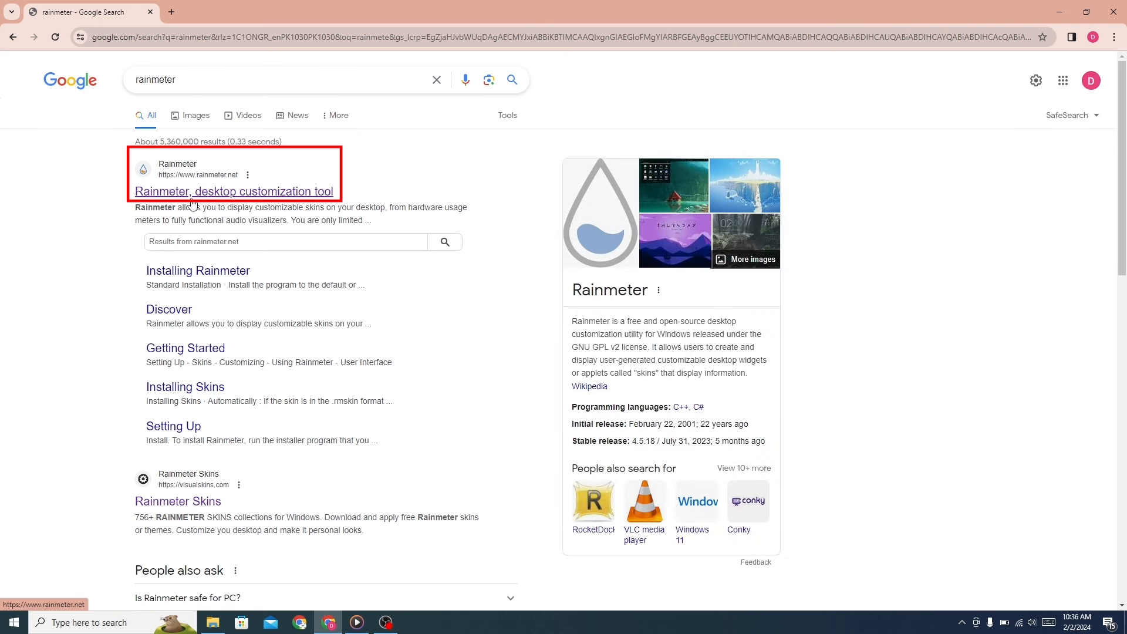
pyautogui.moveTo(224, 199)
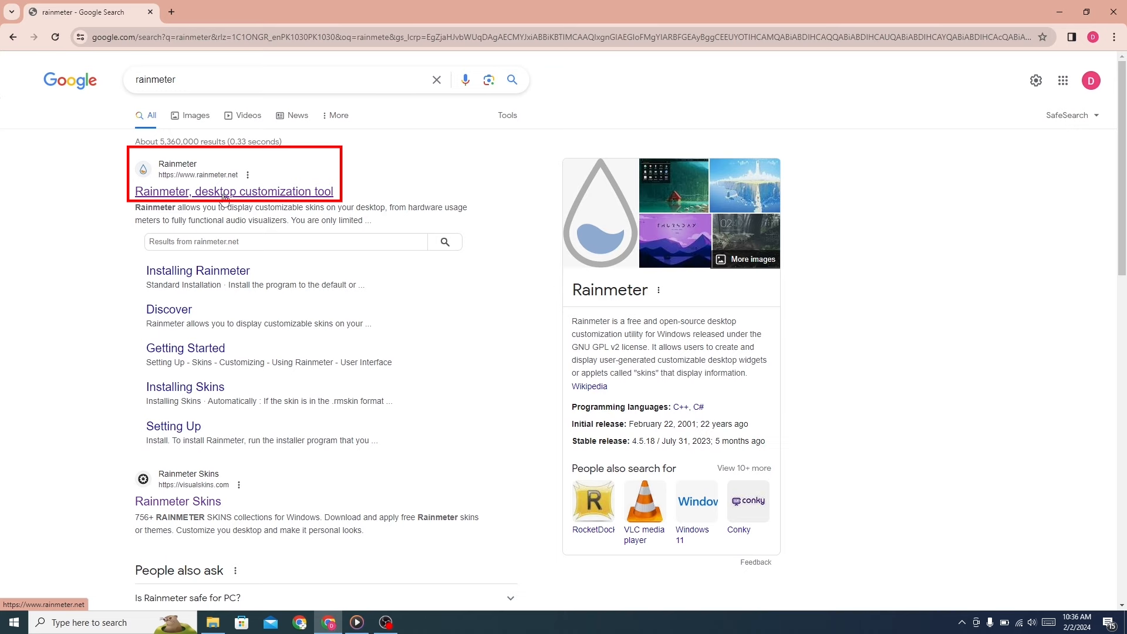
pyautogui.click(234, 191)
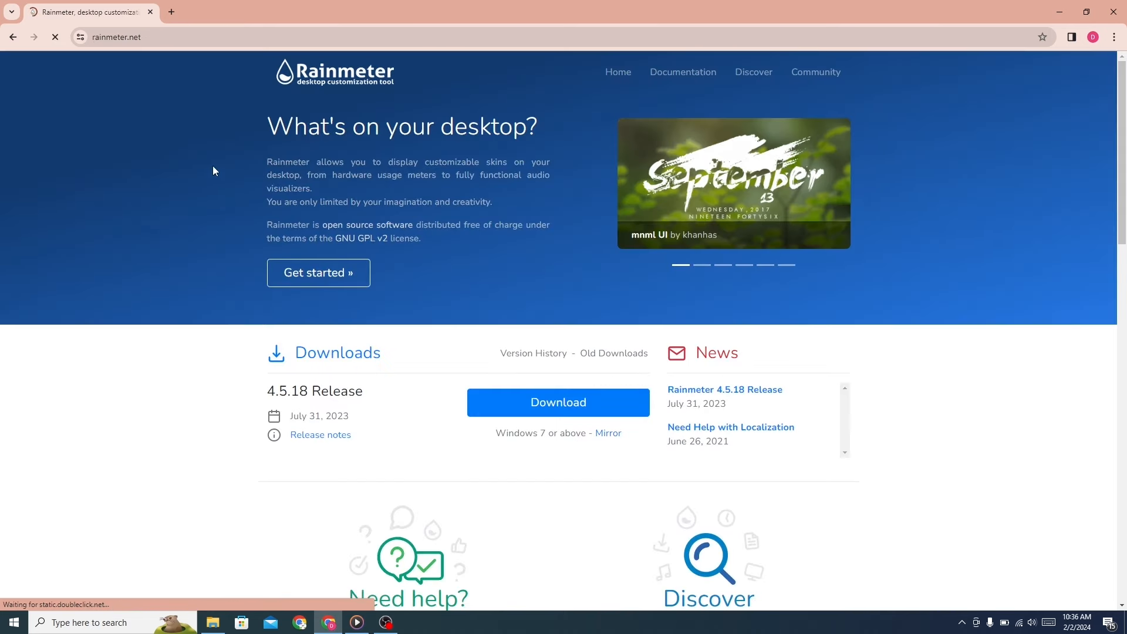
pyautogui.moveTo(336, 90)
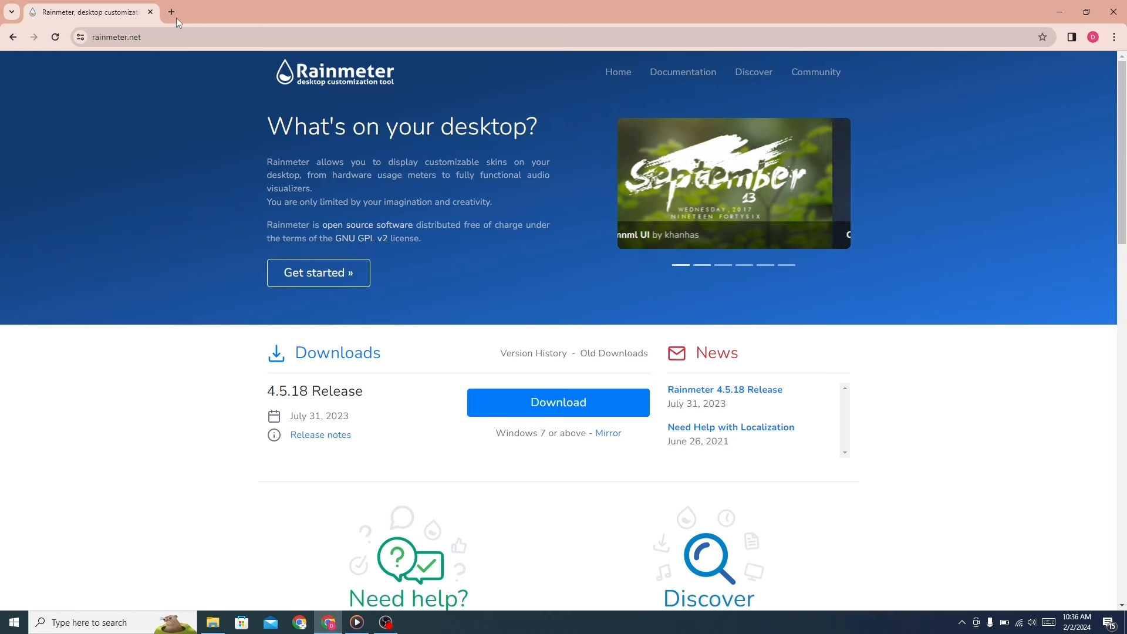
# In a new tab, search 'vstheme' and open the VSThemes.org site
pyautogui.click(171, 12)
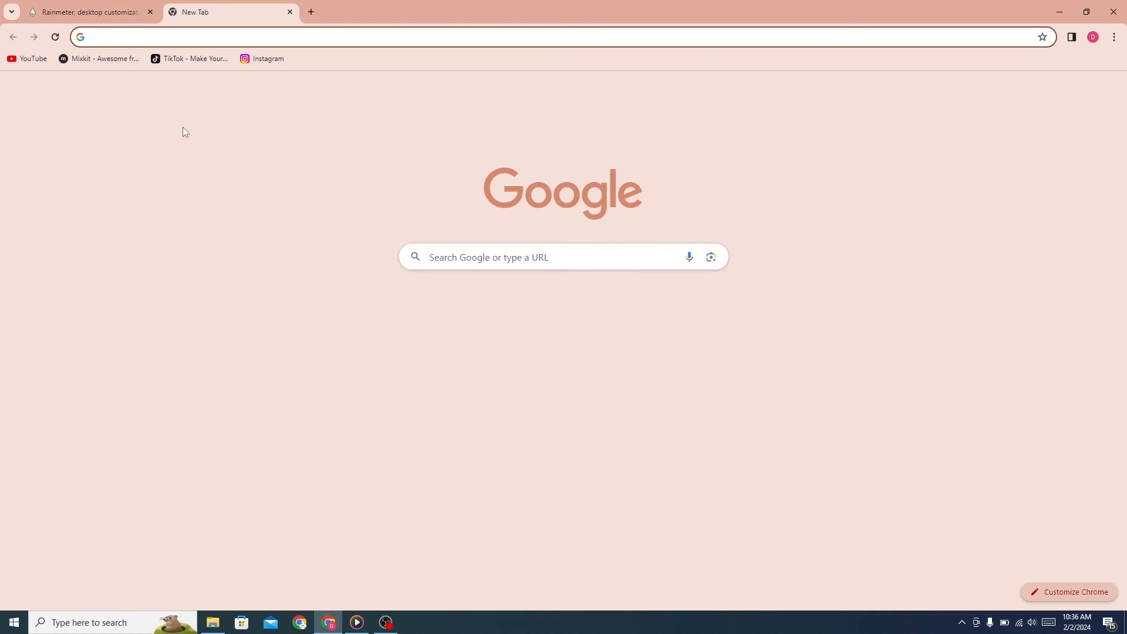
pyautogui.click(561, 256)
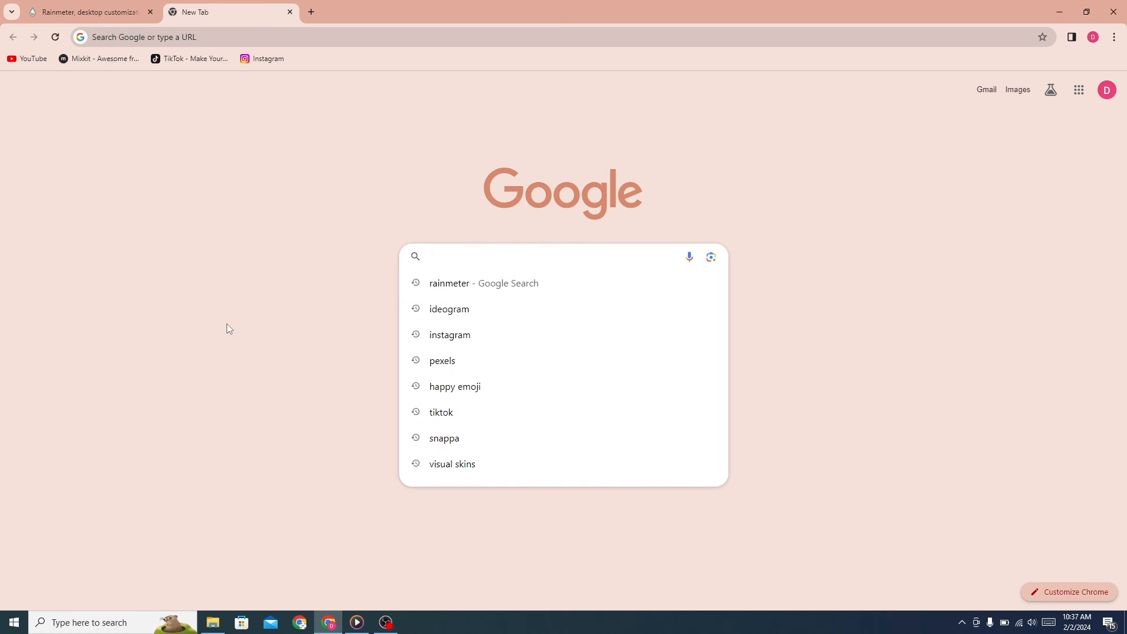
pyautogui.write('vs')
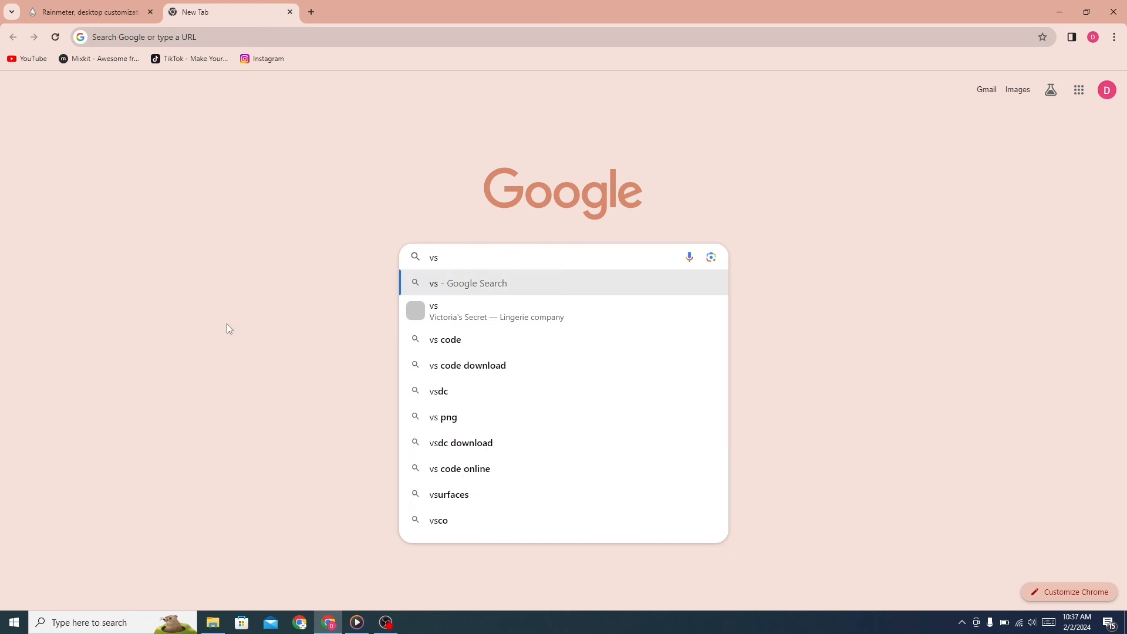
pyautogui.write('theme')
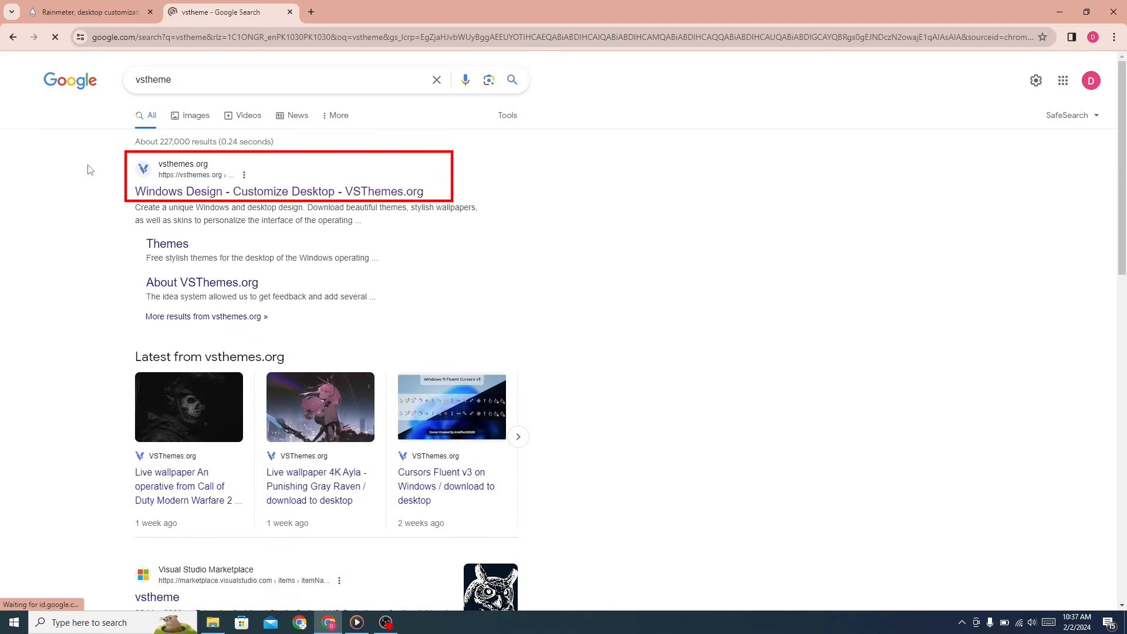
pyautogui.moveTo(278, 192)
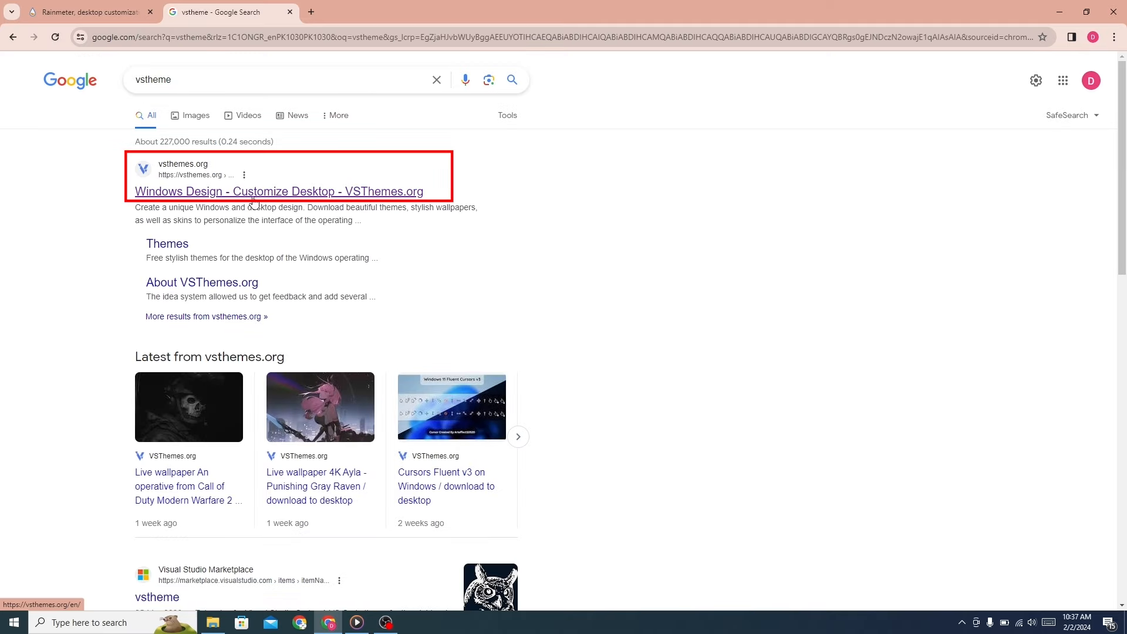
pyautogui.click(279, 191)
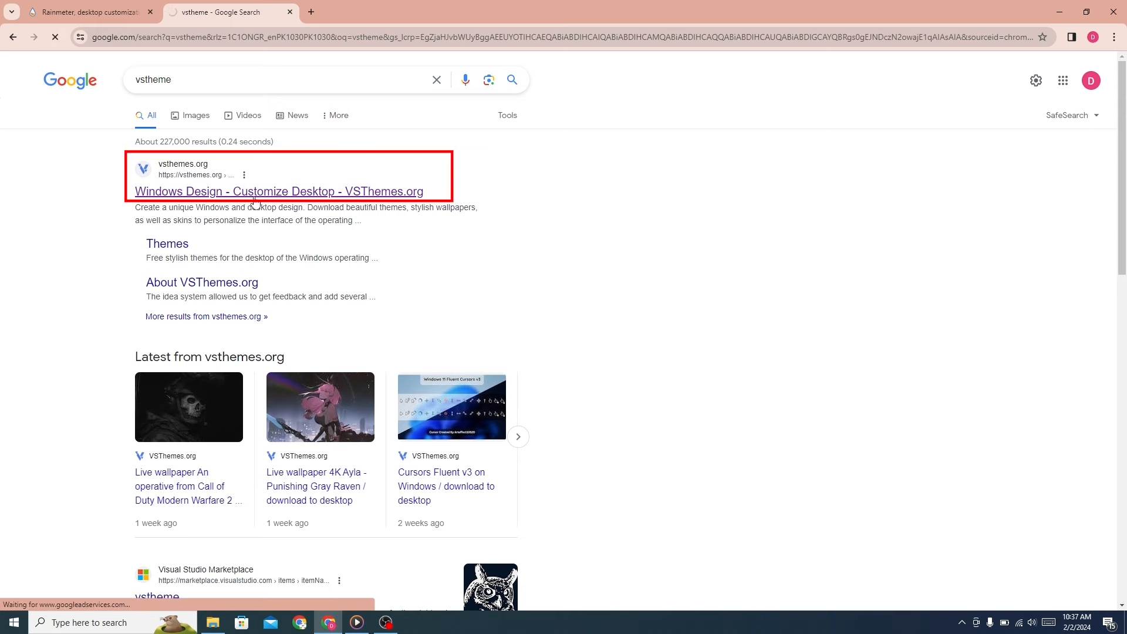
pyautogui.click(279, 192)
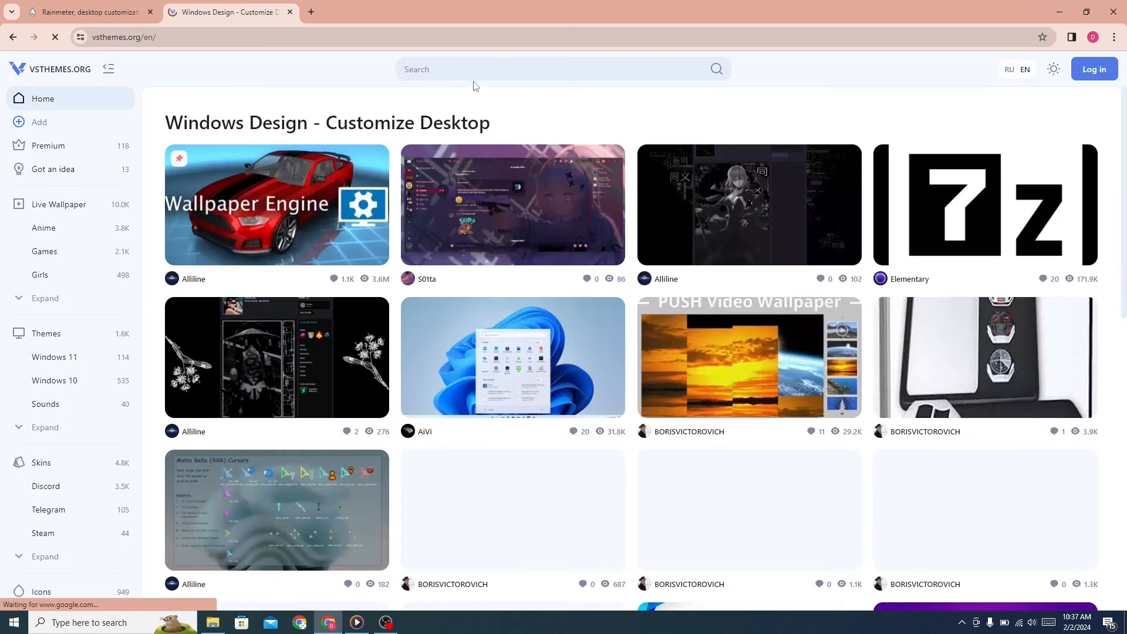
# Search VSThemes.org for 'whiteneon' and open the WhiteNeon2 skin page down to its download
pyautogui.scroll(-3)
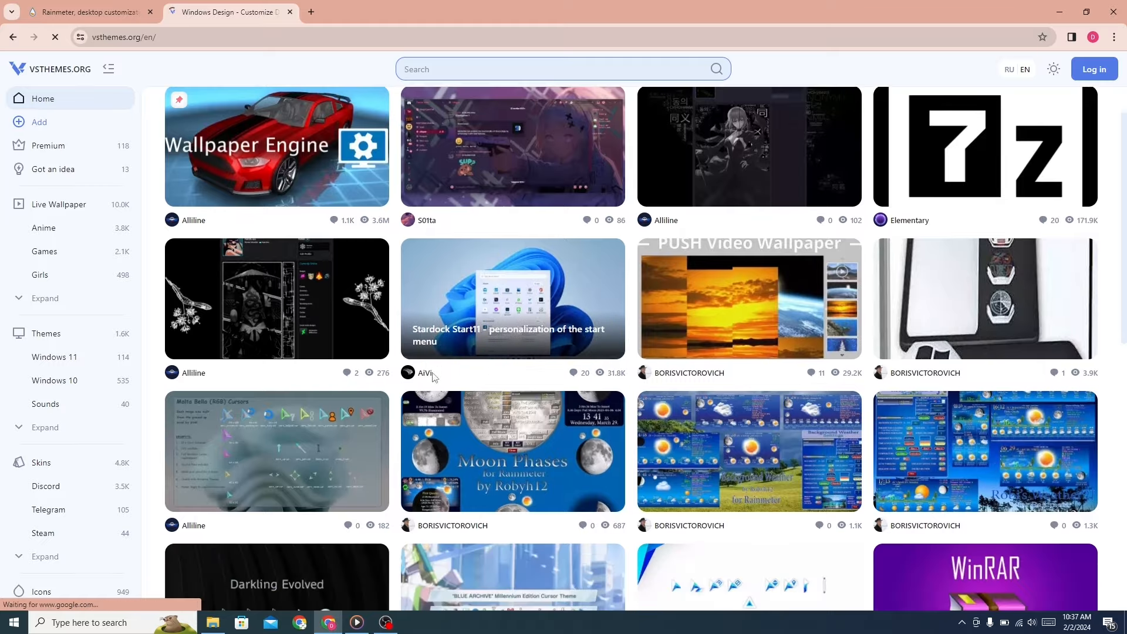
pyautogui.scroll(-3)
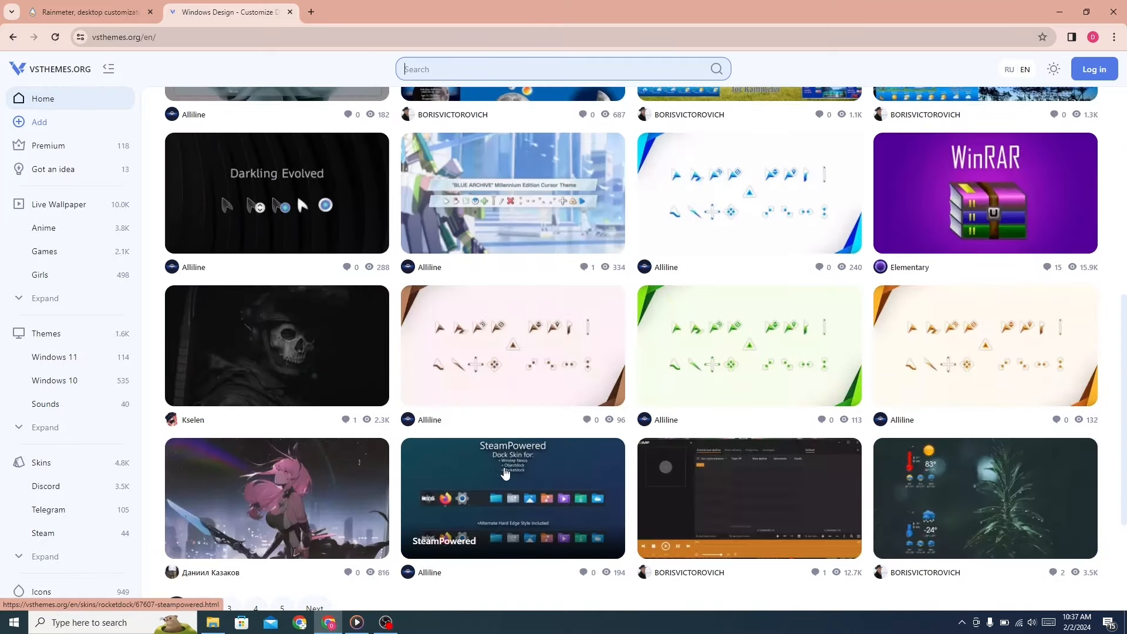
pyautogui.scroll(3)
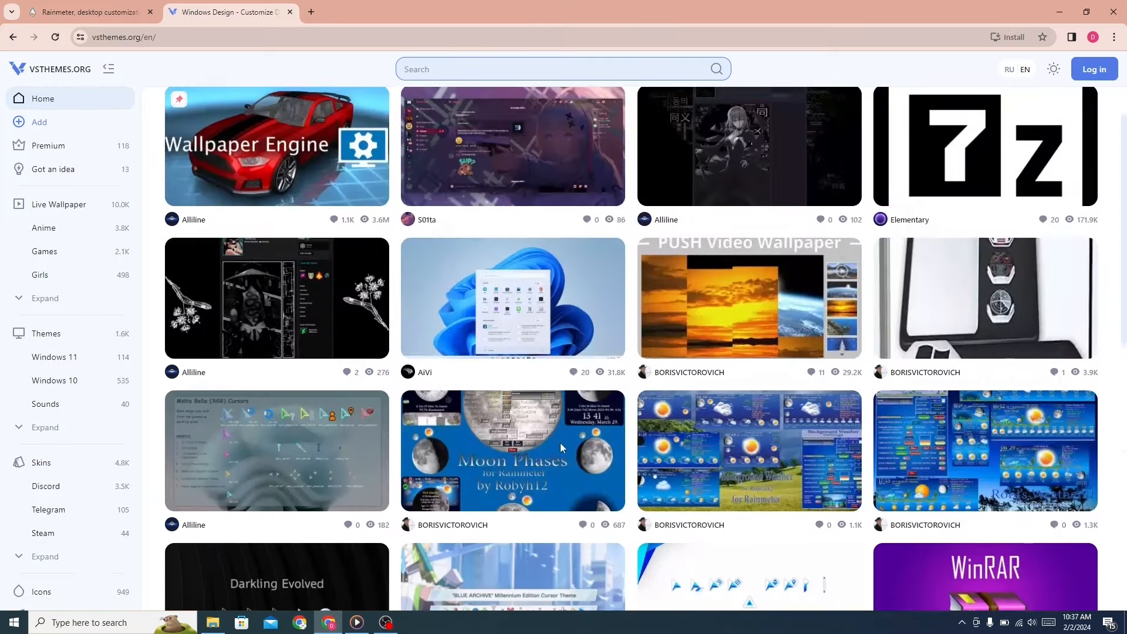
pyautogui.scroll(3)
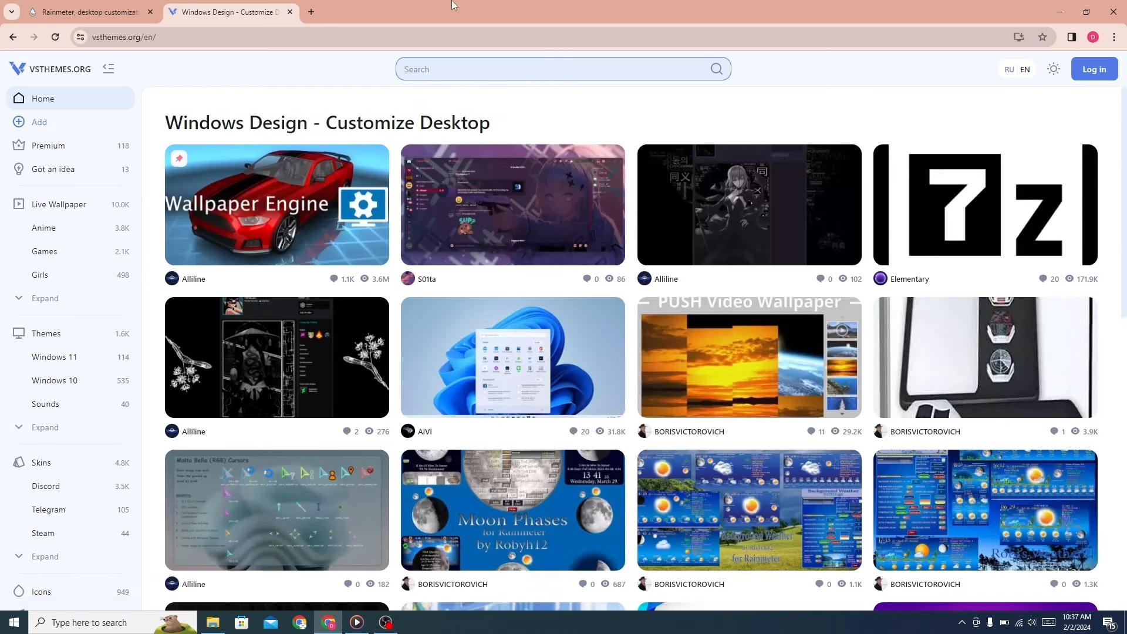
pyautogui.write('white')
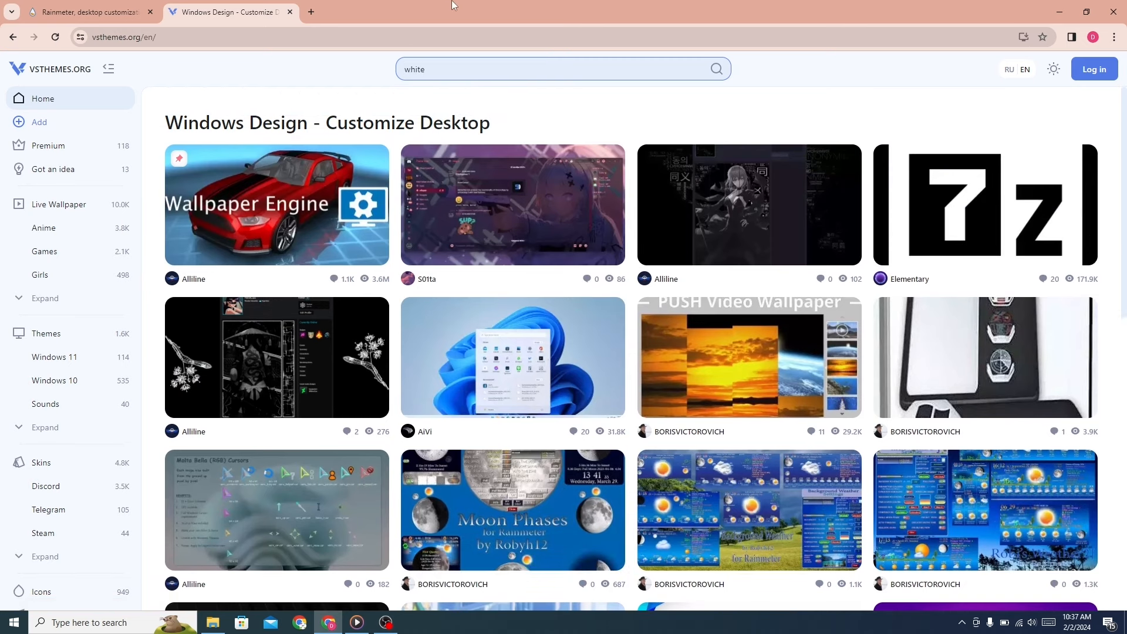
pyautogui.write('neon2')
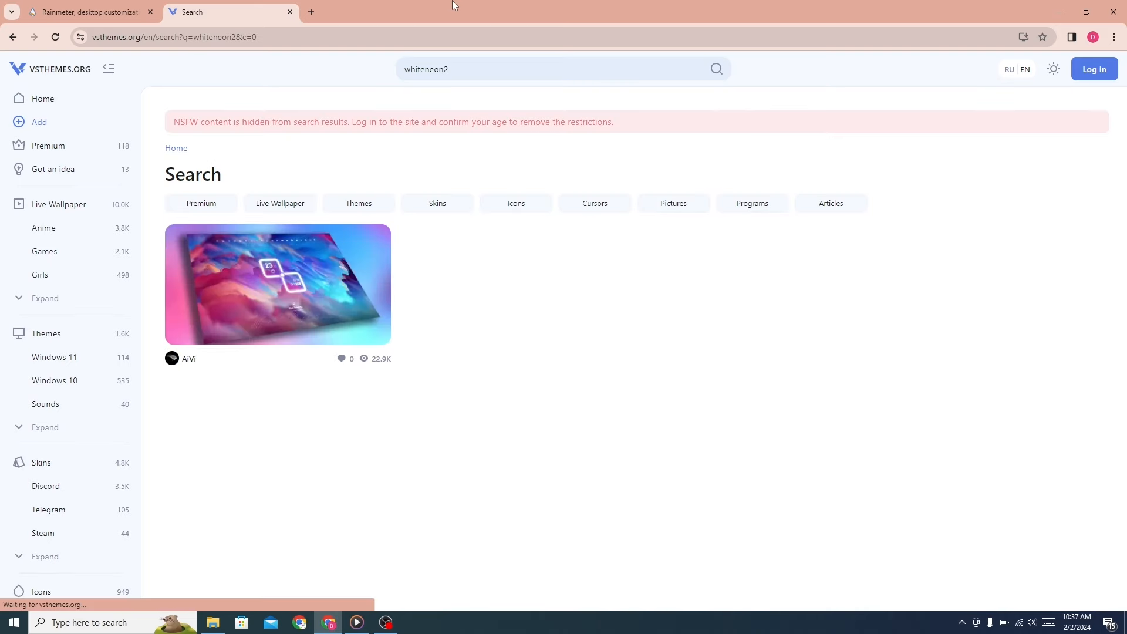
pyautogui.moveTo(187, 295)
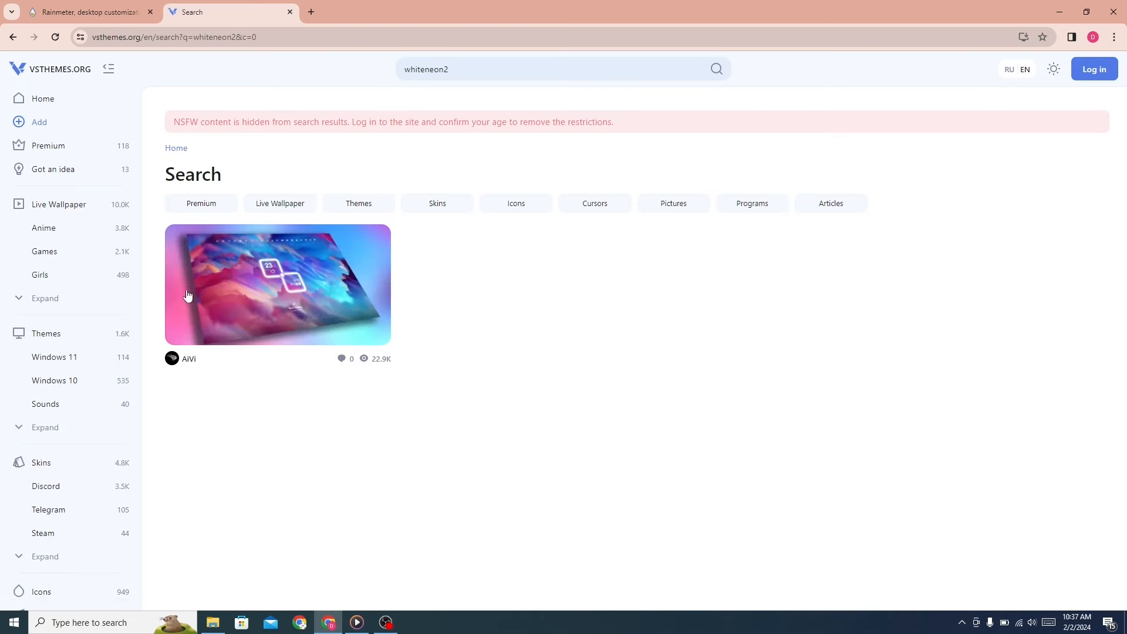
pyautogui.moveTo(297, 289)
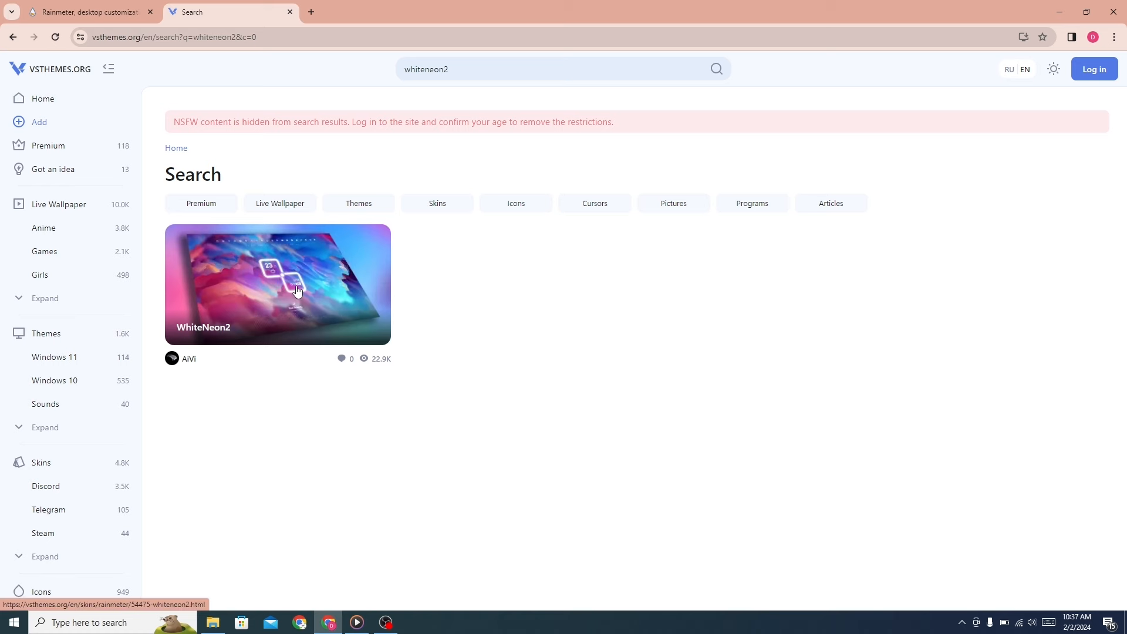
pyautogui.click(276, 283)
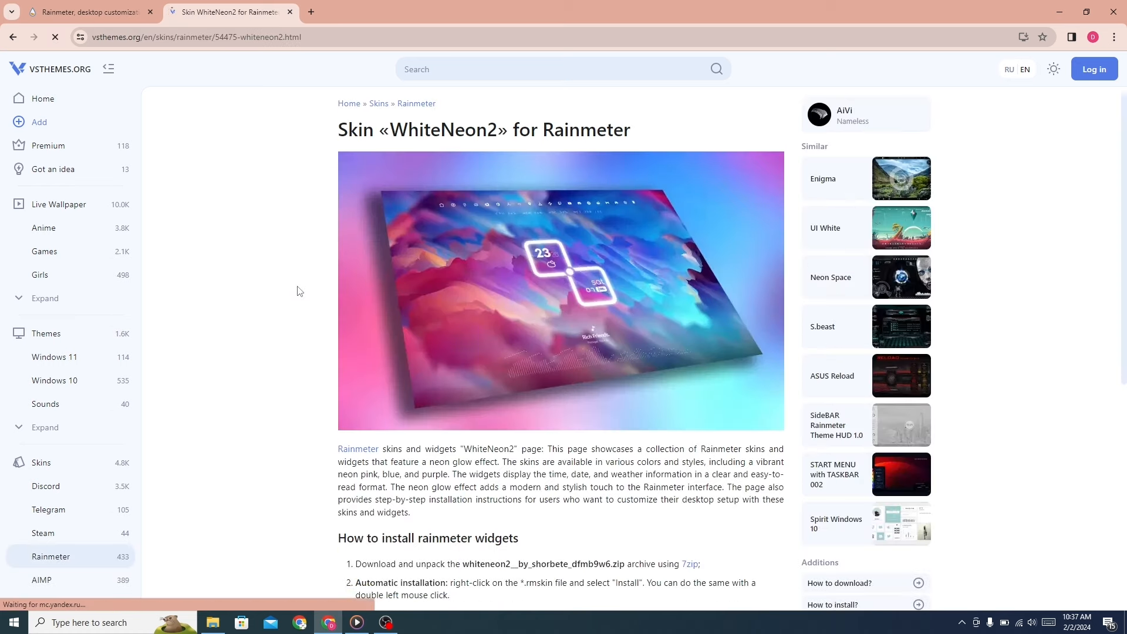
pyautogui.scroll(-3)
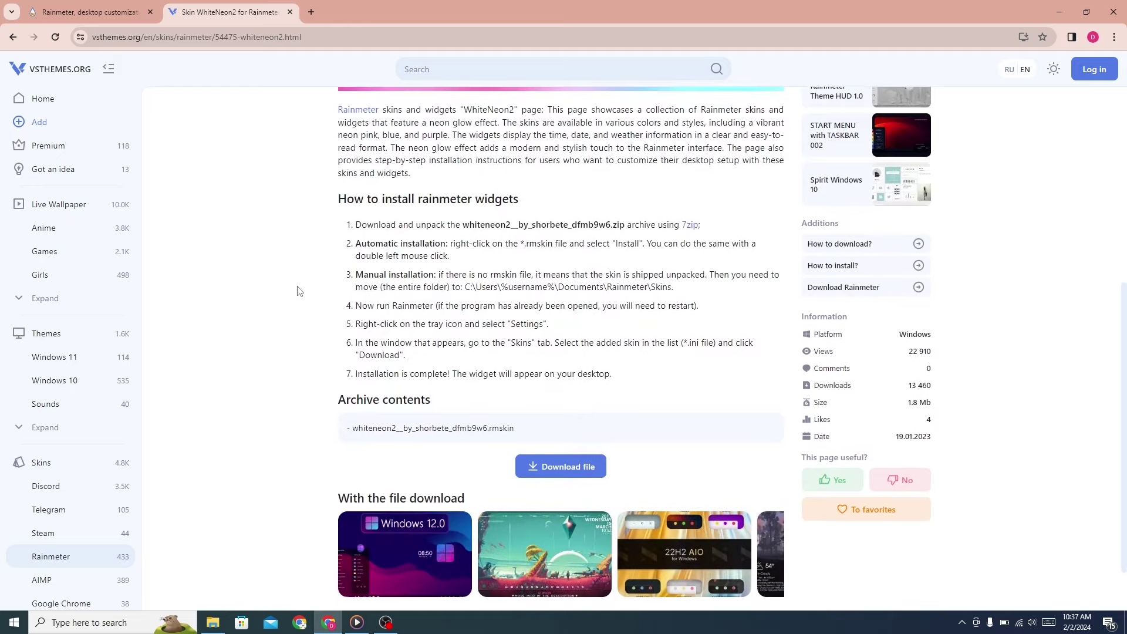
pyautogui.scroll(-3)
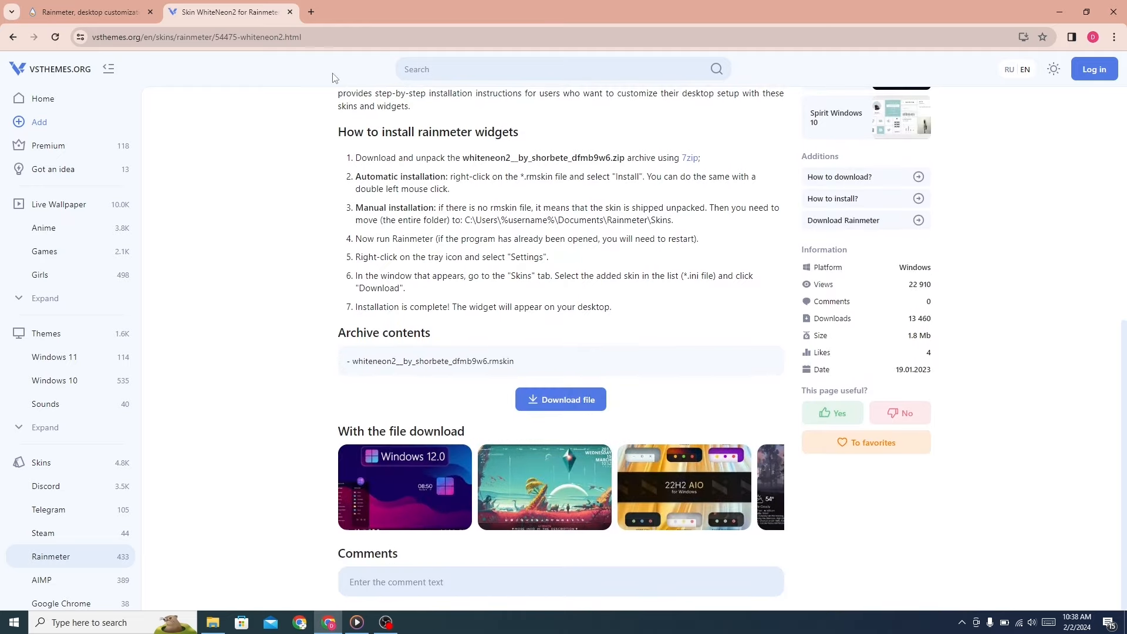
# In another tab, search 'visual skins' and open visualskins.com
pyautogui.click(311, 12)
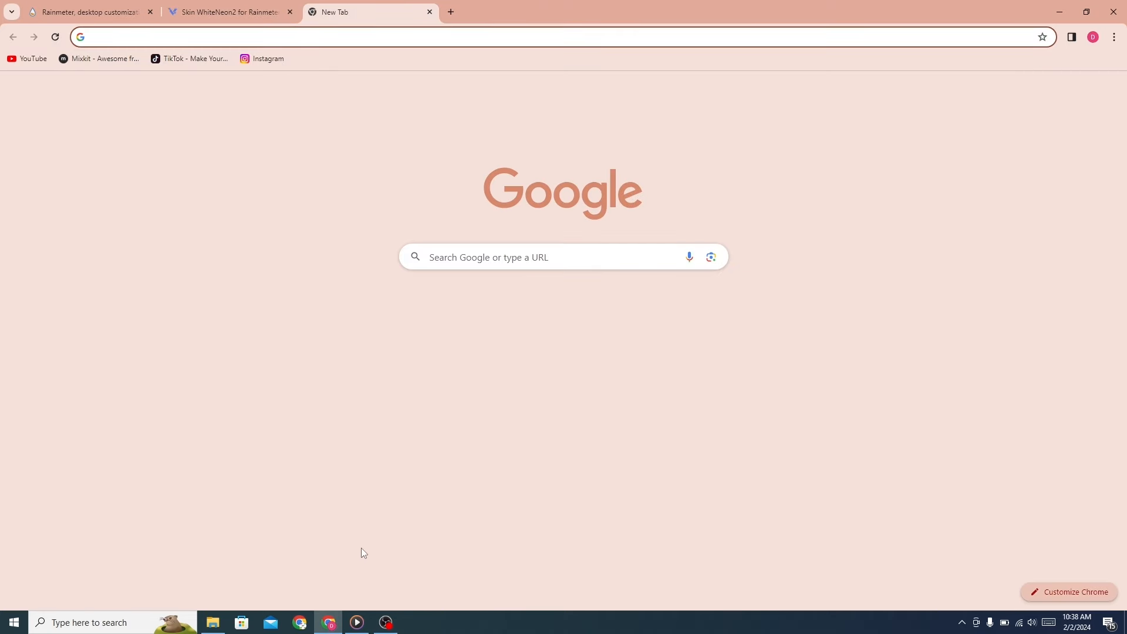
pyautogui.click(563, 257)
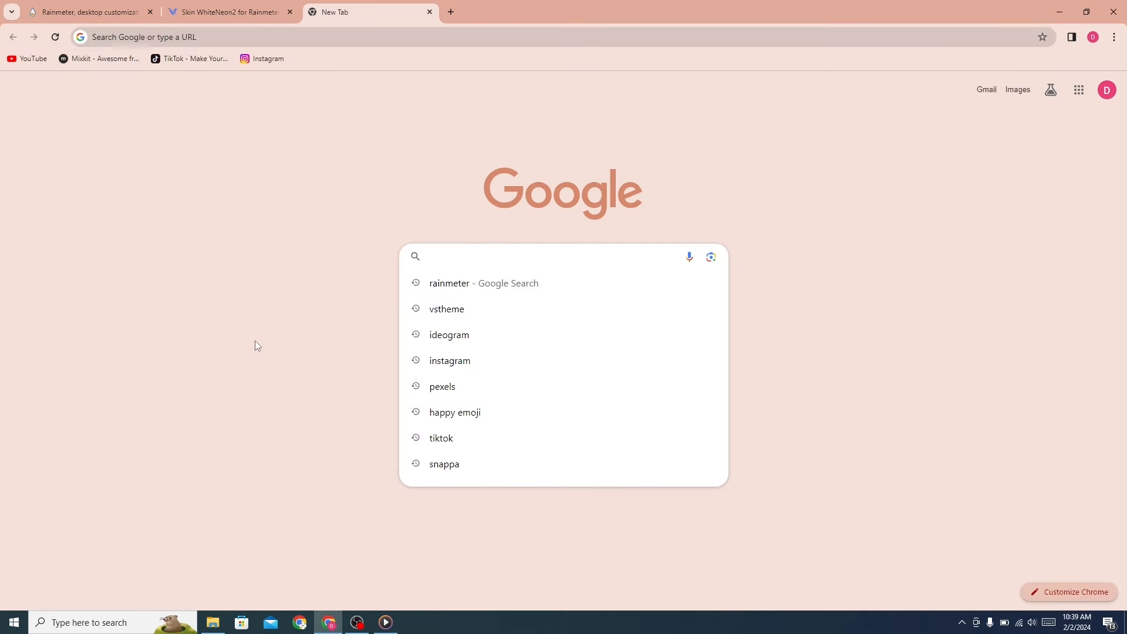
pyautogui.write('visual')
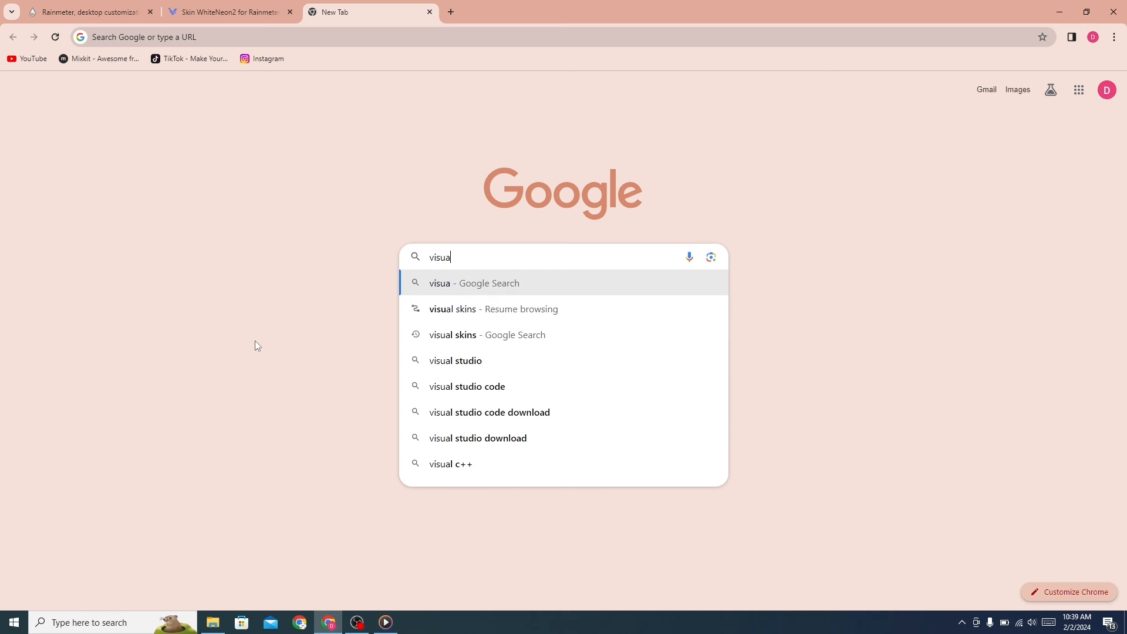
pyautogui.write('l')
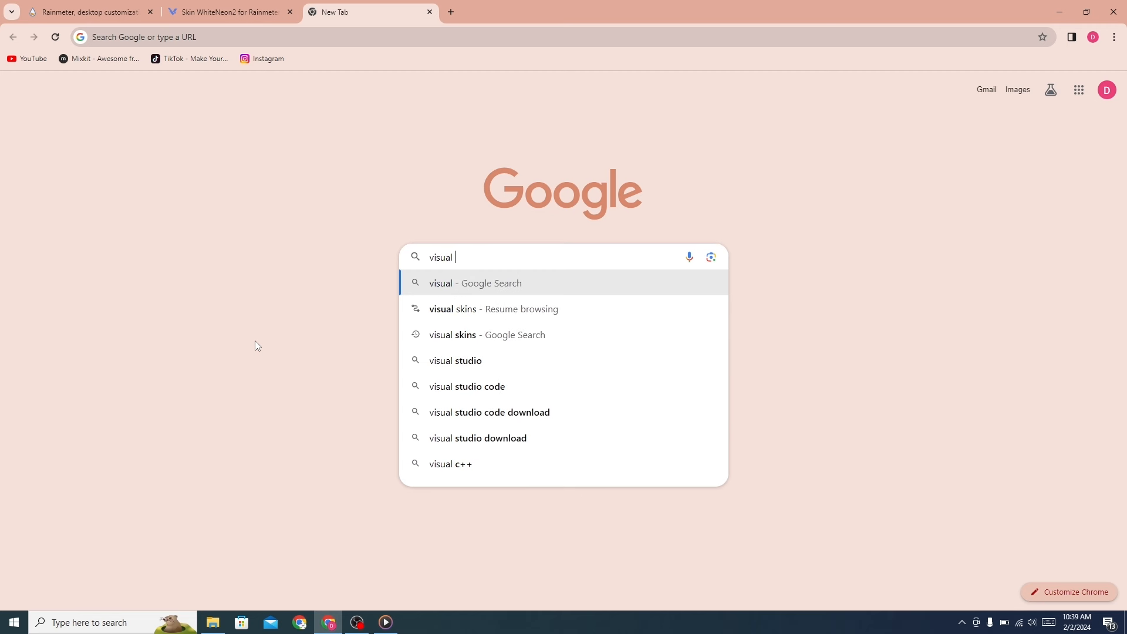
pyautogui.write('skins')
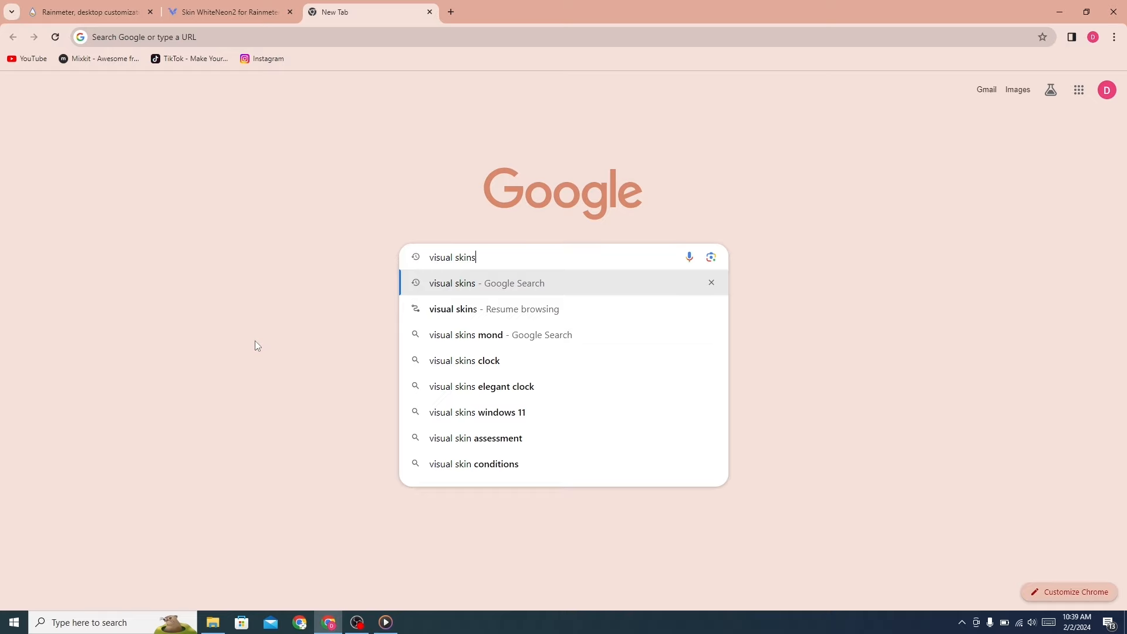
pyautogui.press('Return')
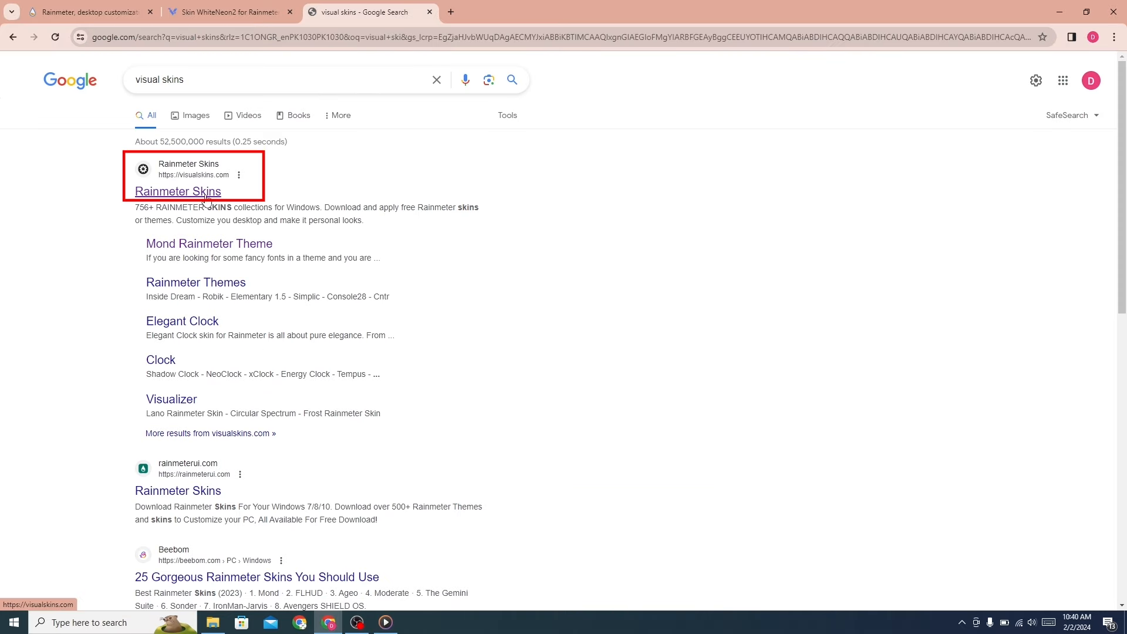
pyautogui.click(177, 191)
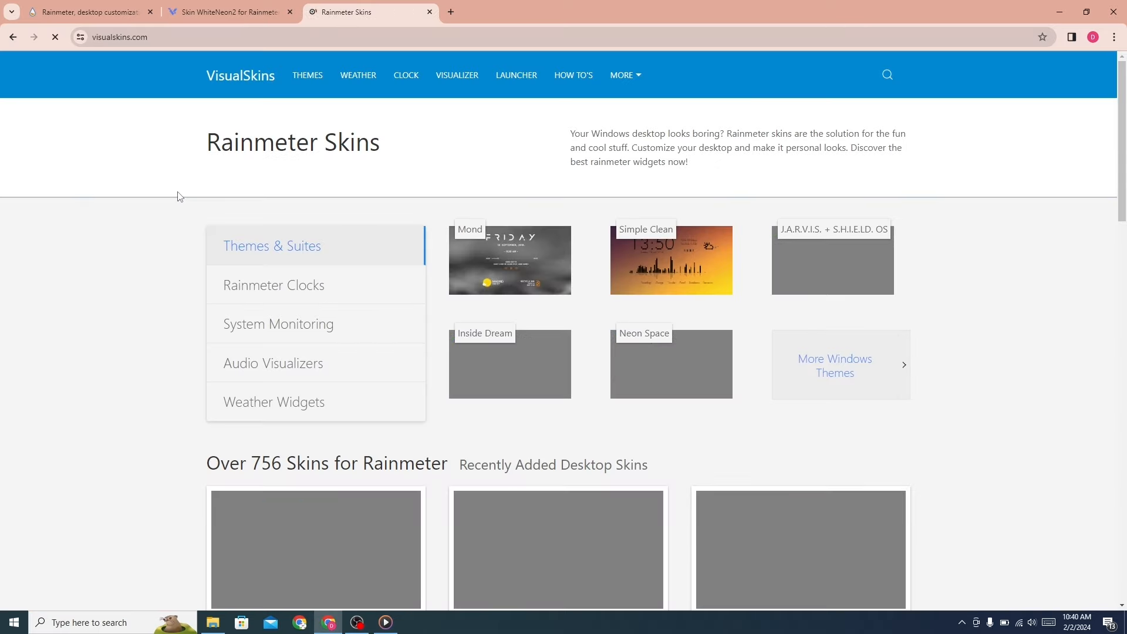
# Close the ad and download the Mond theme's mond.rmskin file
pyautogui.scroll(-3)
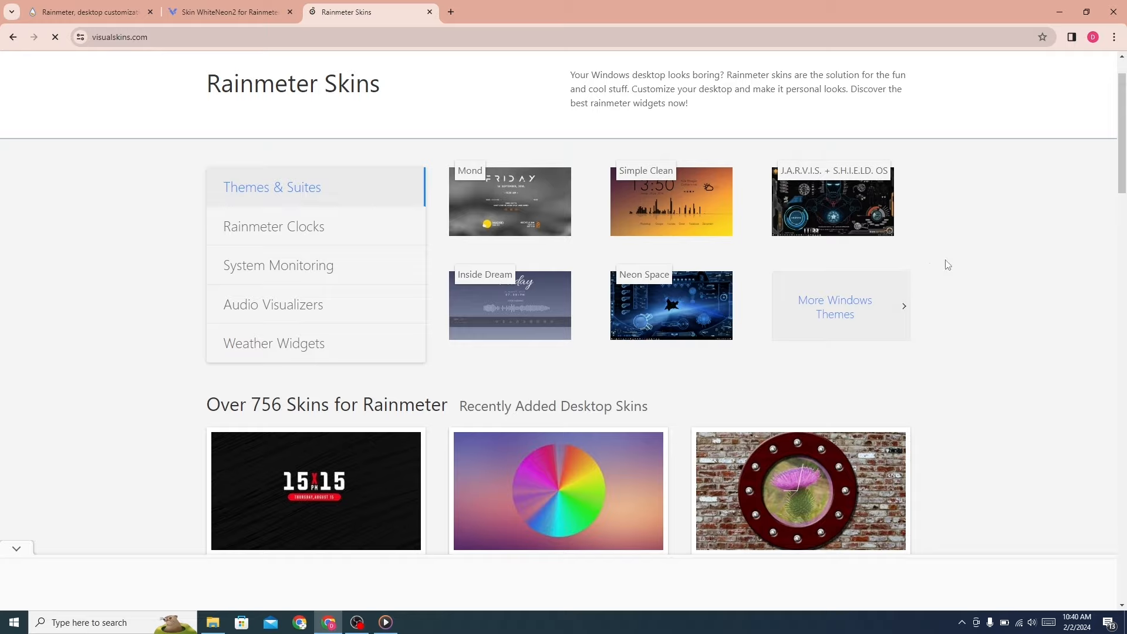
pyautogui.scroll(-3)
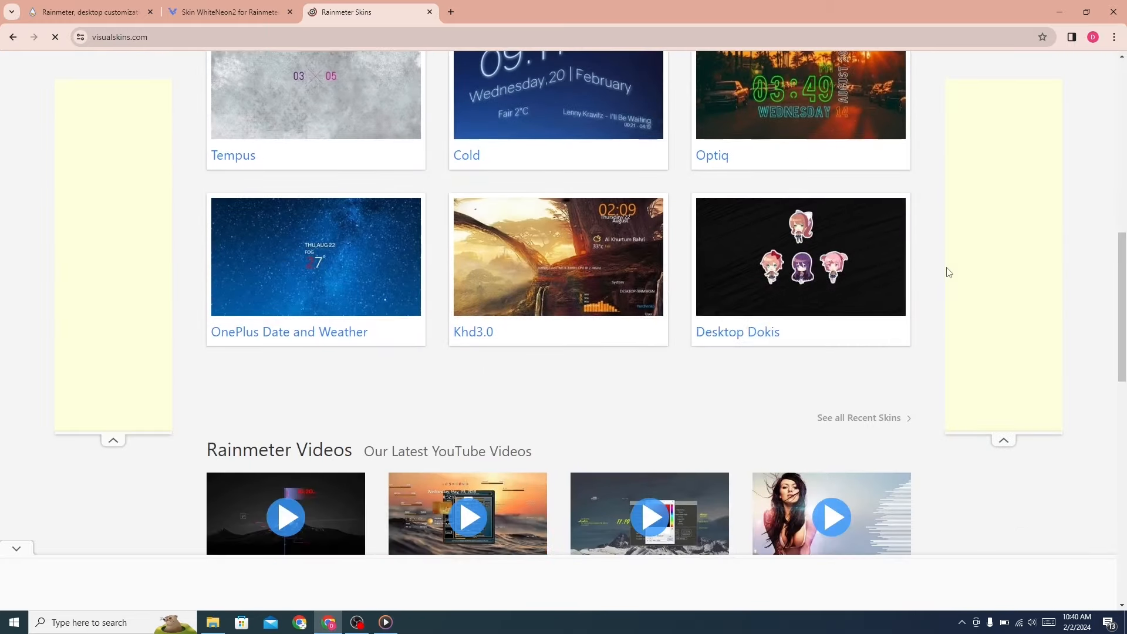
pyautogui.scroll(3)
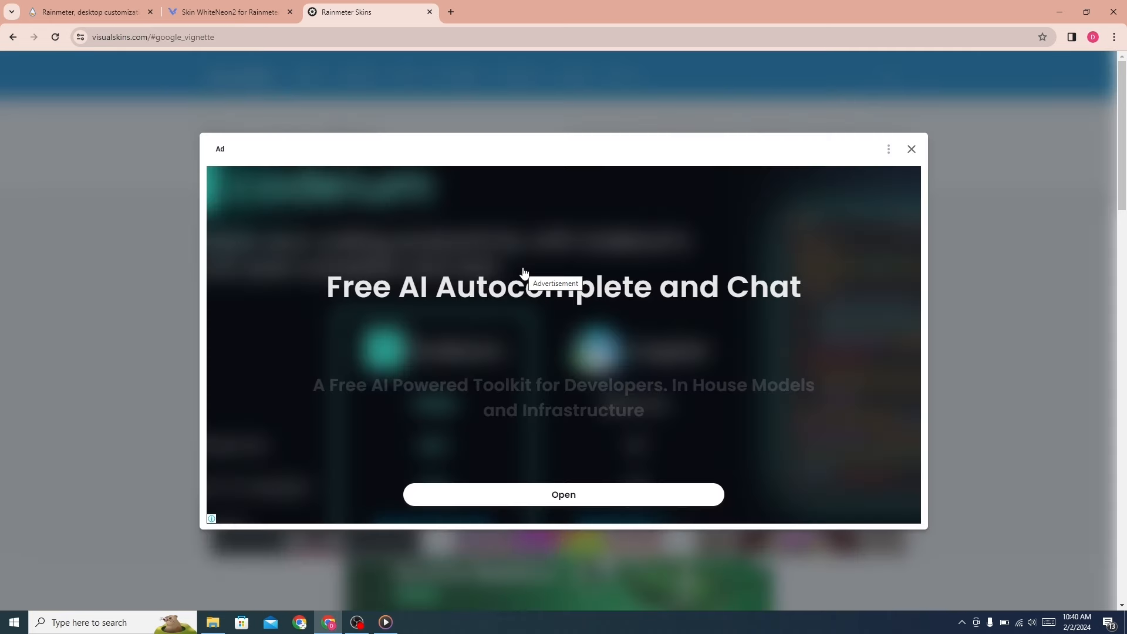
pyautogui.click(911, 148)
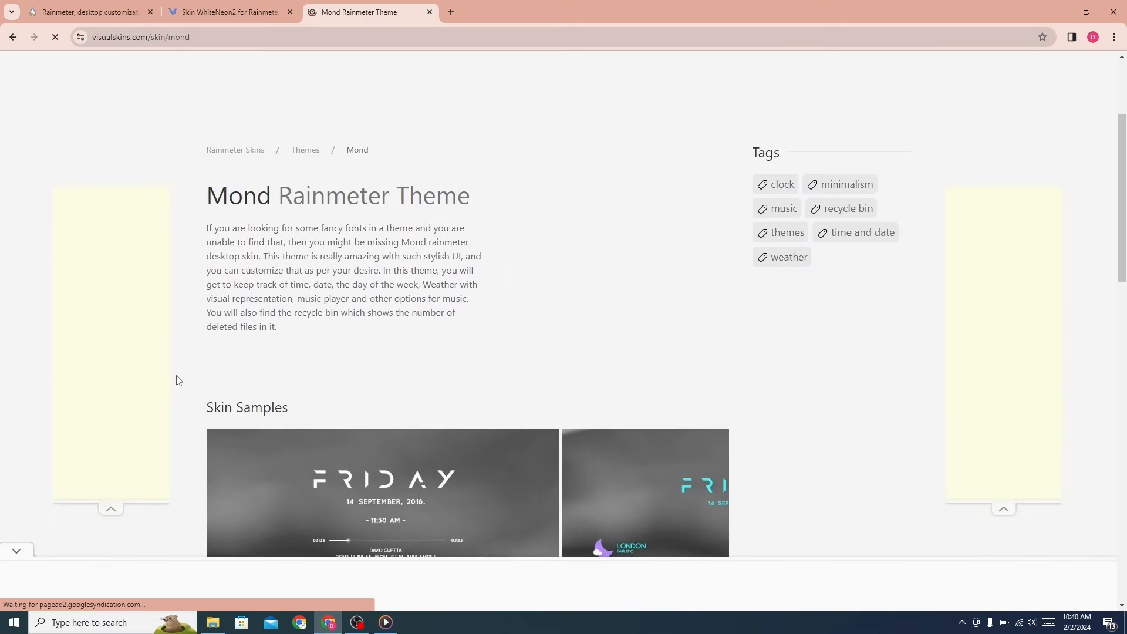
pyautogui.scroll(-3)
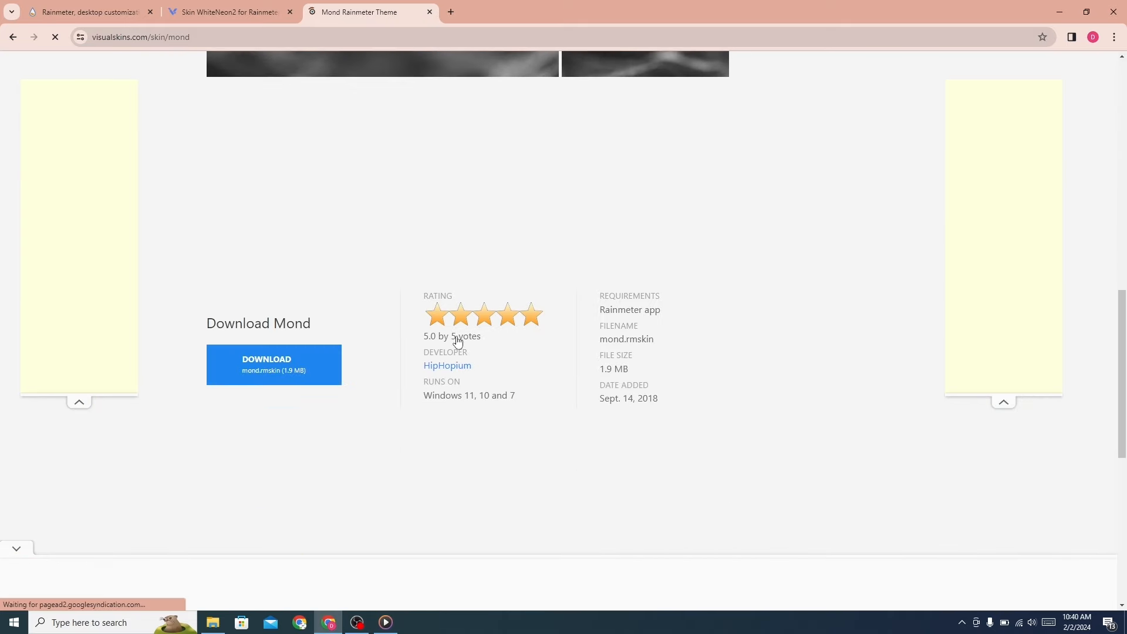
pyautogui.click(272, 363)
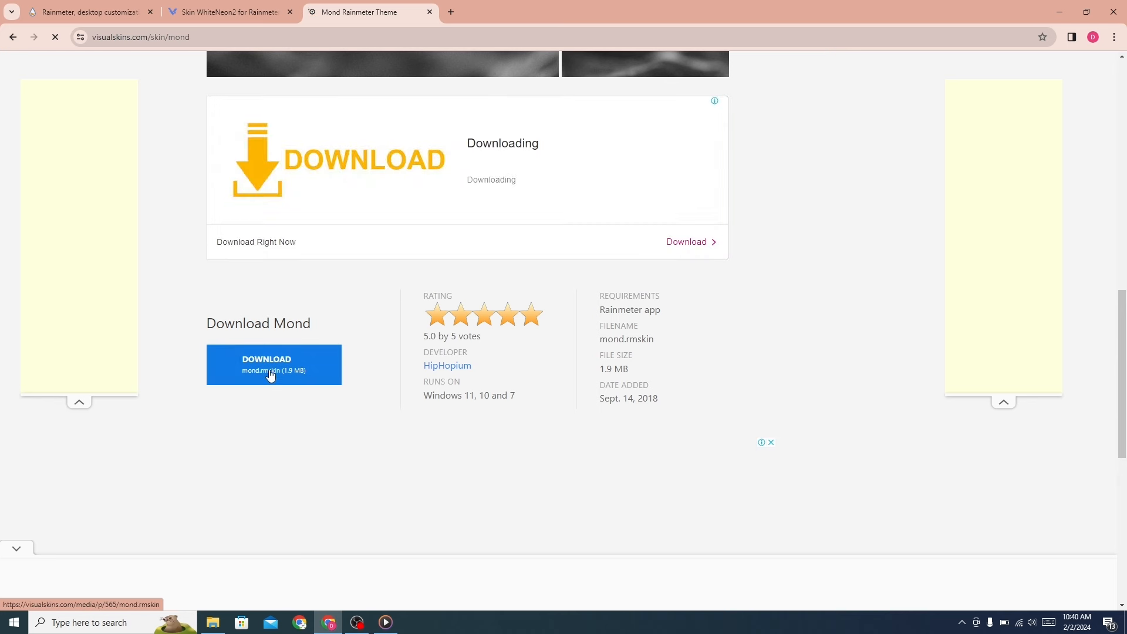
pyautogui.click(729, 12)
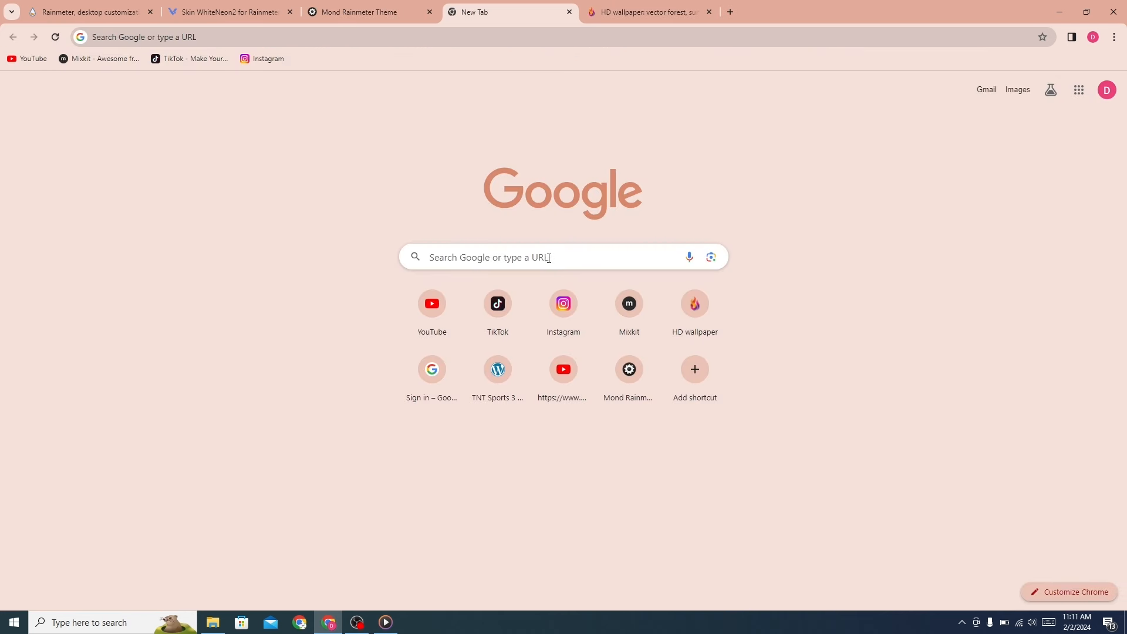
# Search 'wallpaperflare', open Wallpaper Flare, and scroll through its popular HD wallpapers
pyautogui.write('wallpaper')
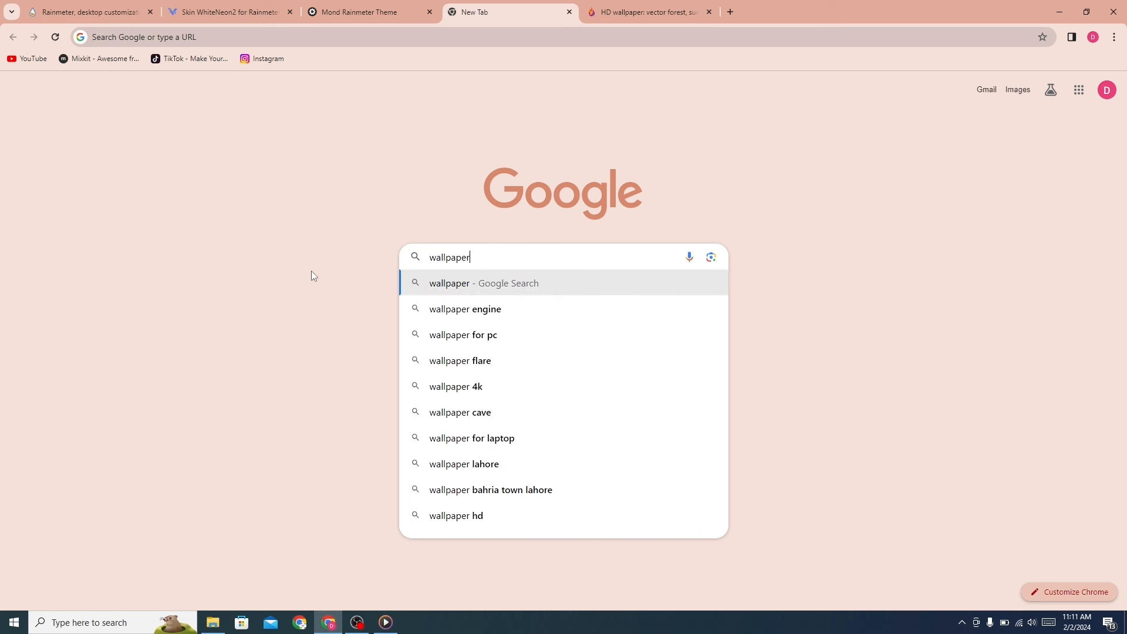
pyautogui.write('flare')
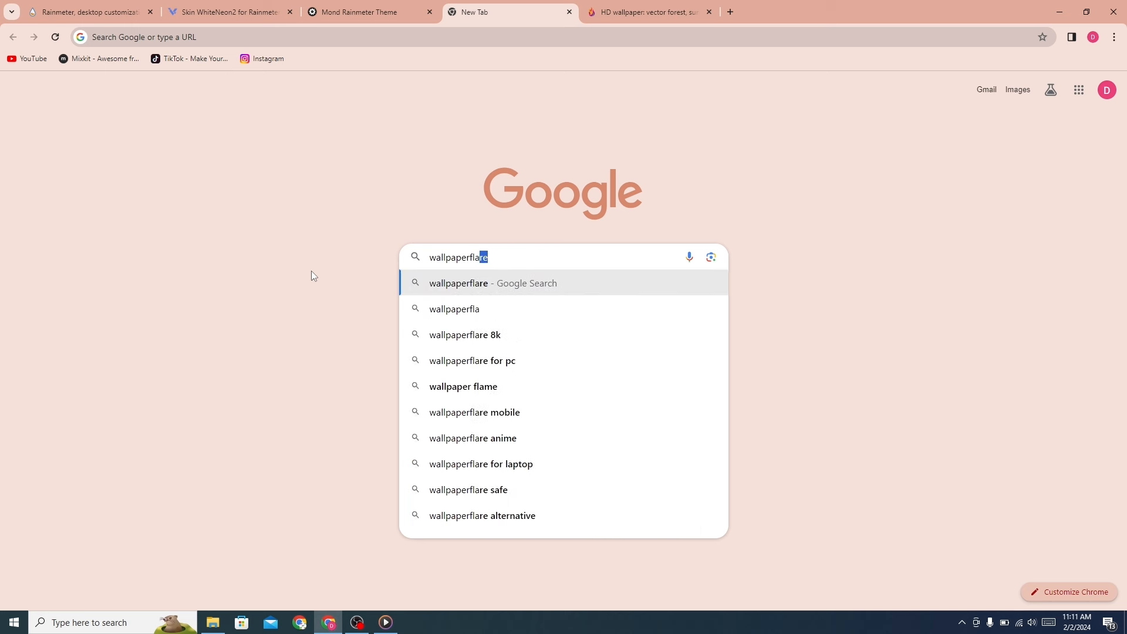
pyautogui.press('Return')
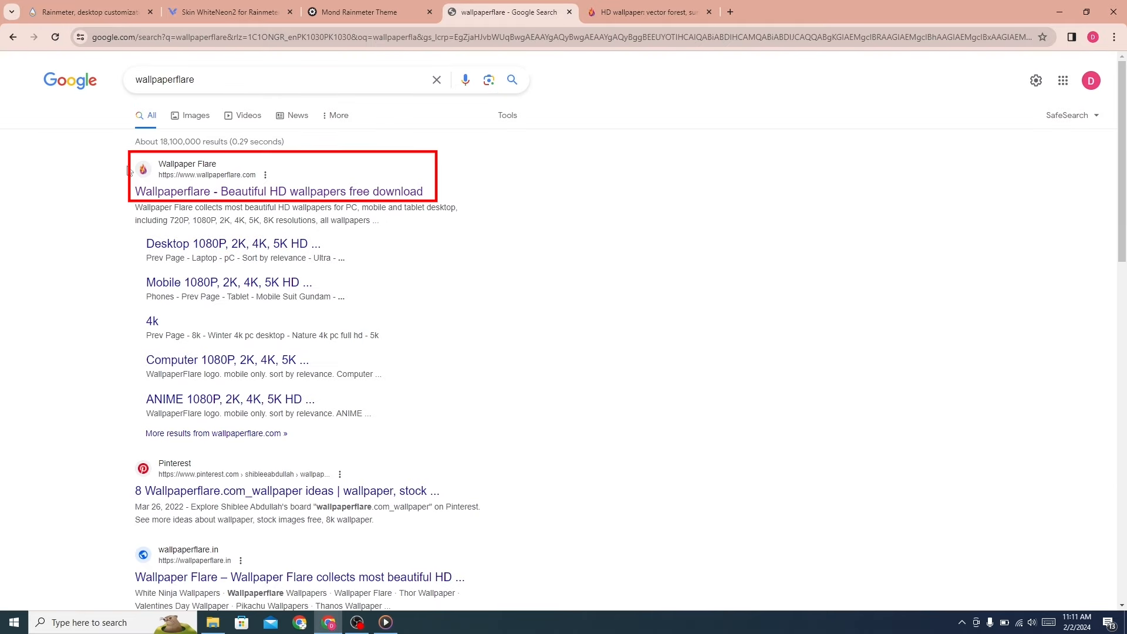
pyautogui.click(280, 191)
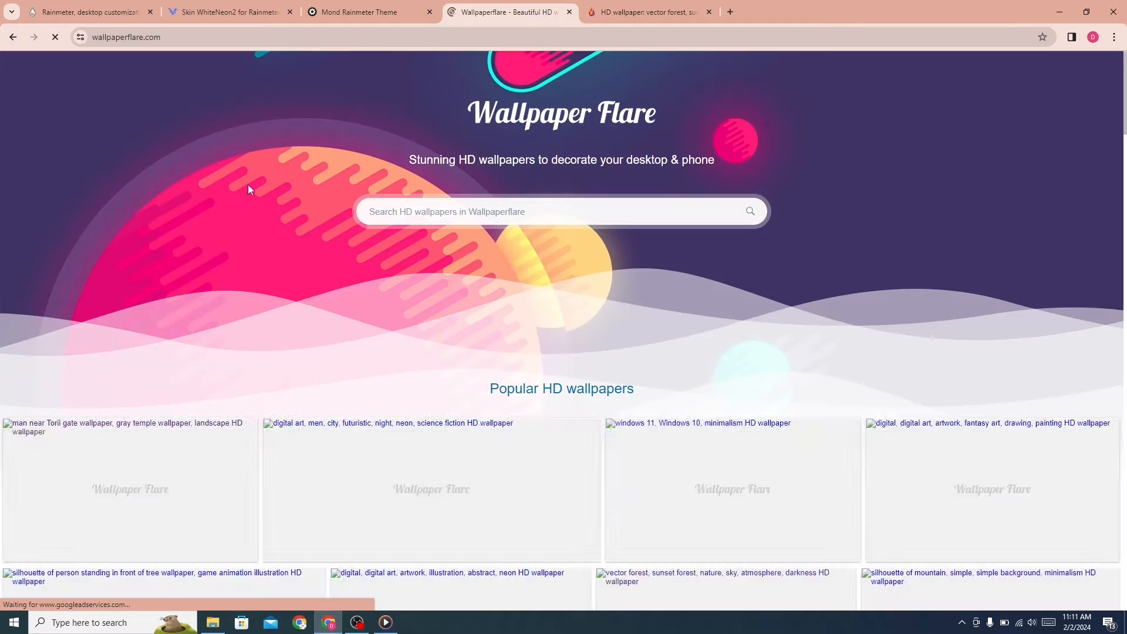
pyautogui.scroll(-3)
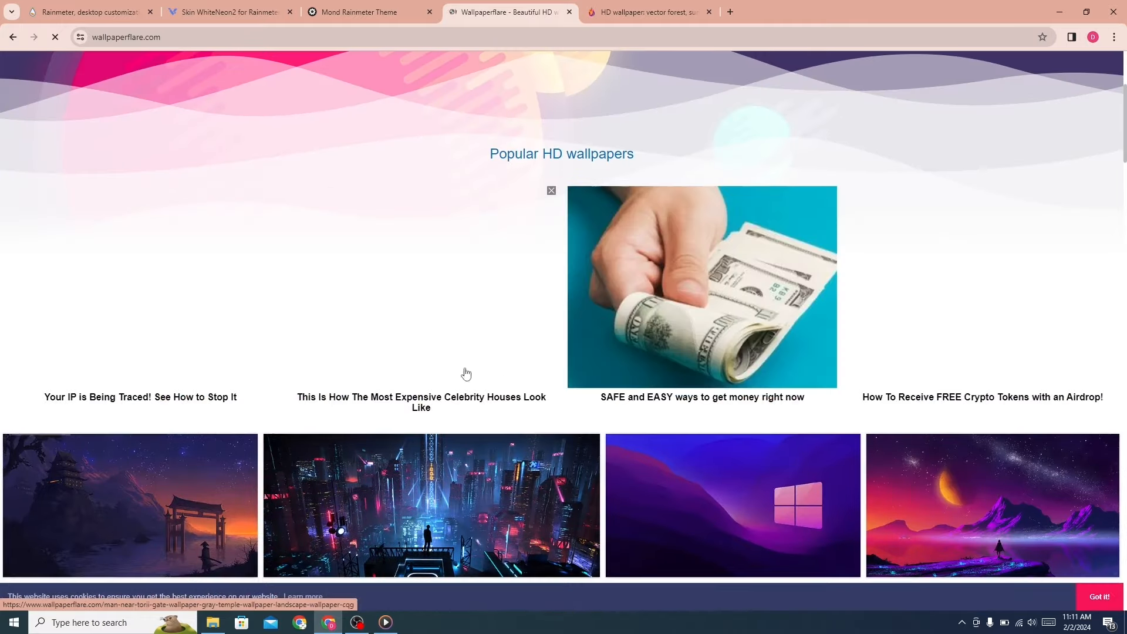
pyautogui.scroll(-3)
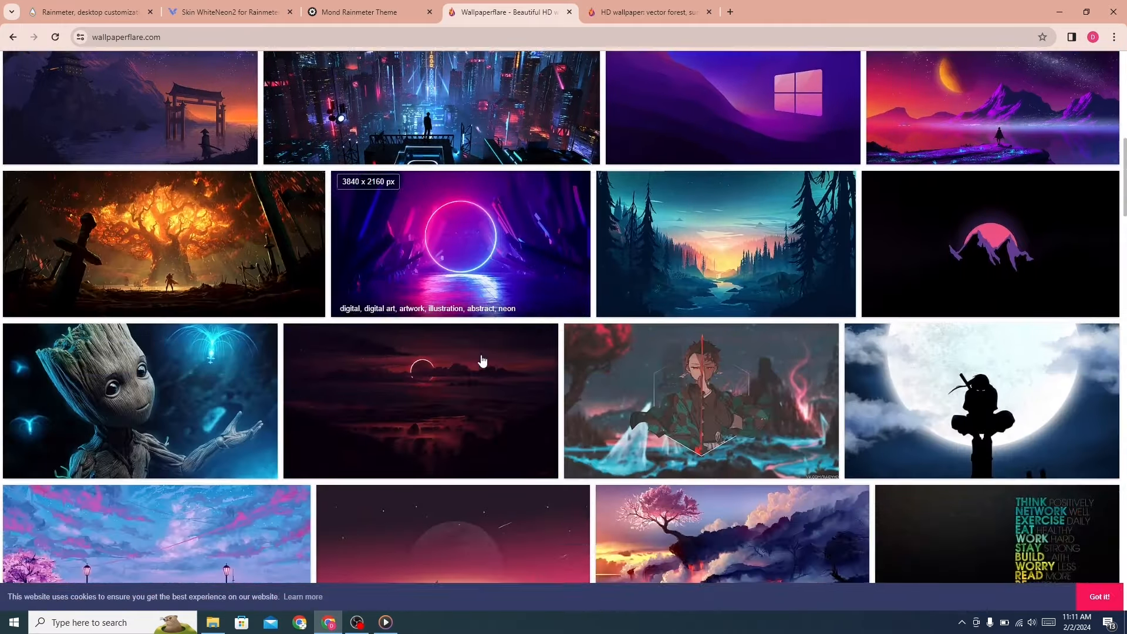
pyautogui.scroll(-3)
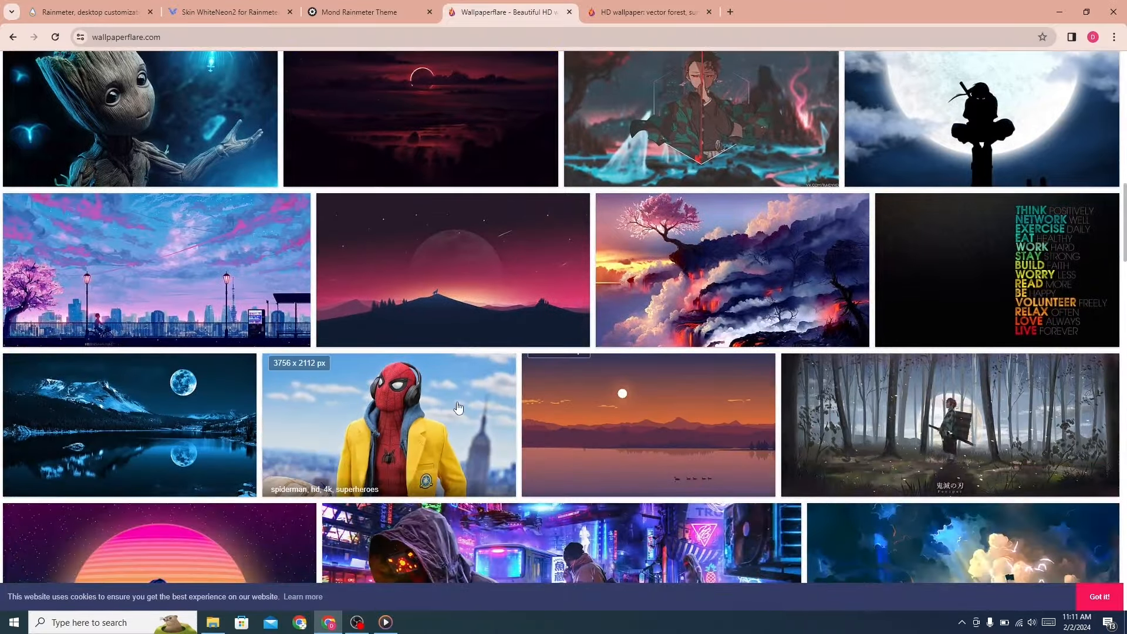
pyautogui.scroll(-3)
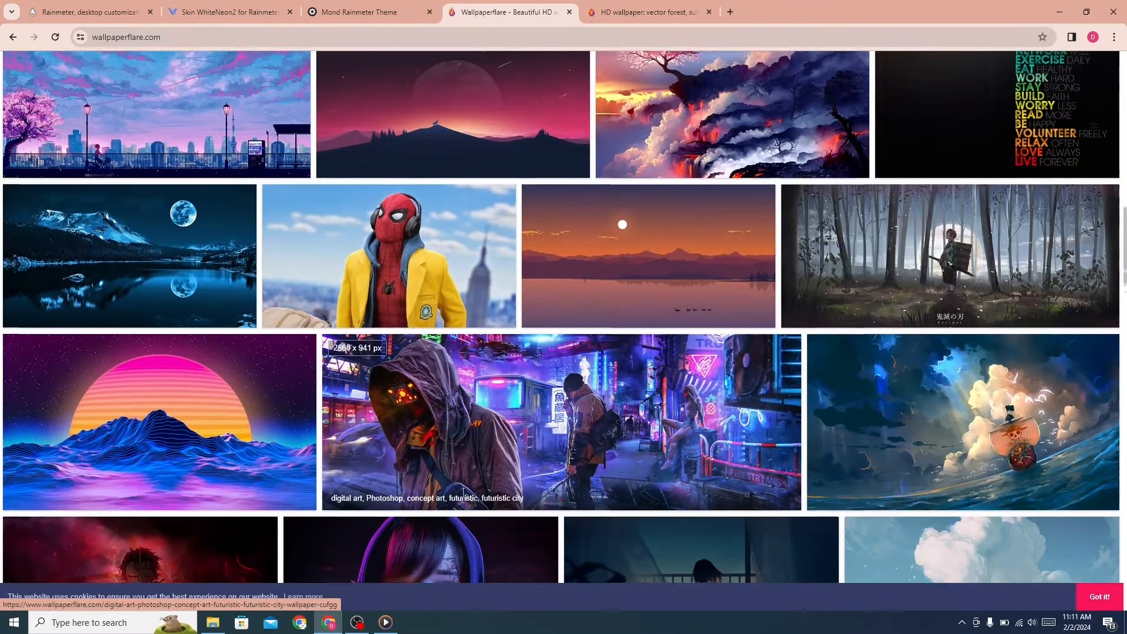
pyautogui.scroll(-3)
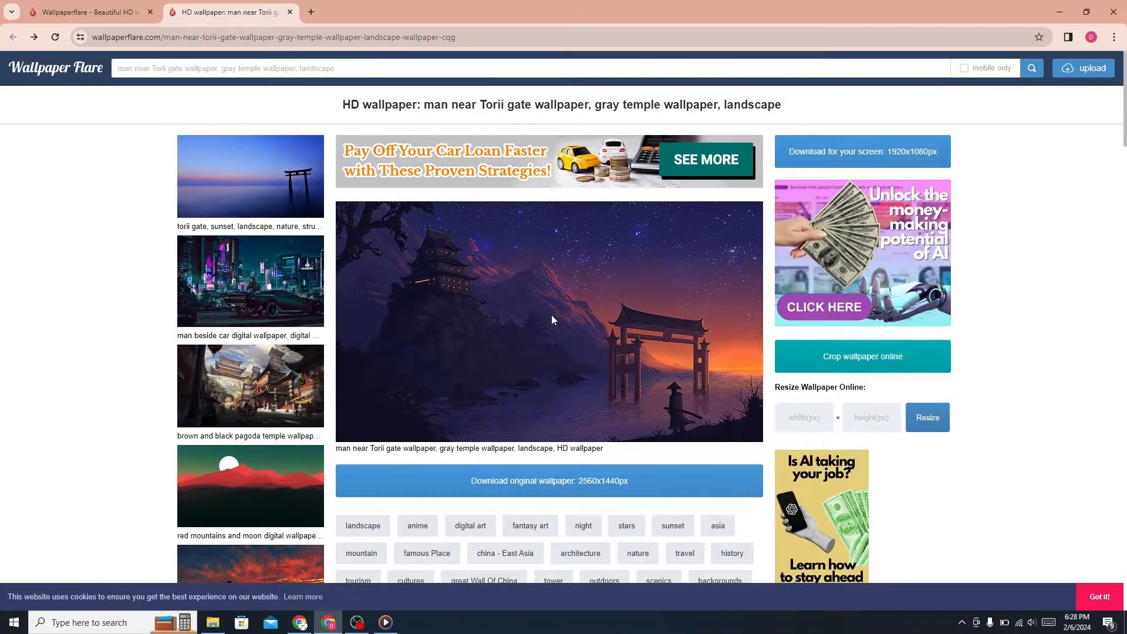
pyautogui.moveTo(432, 115)
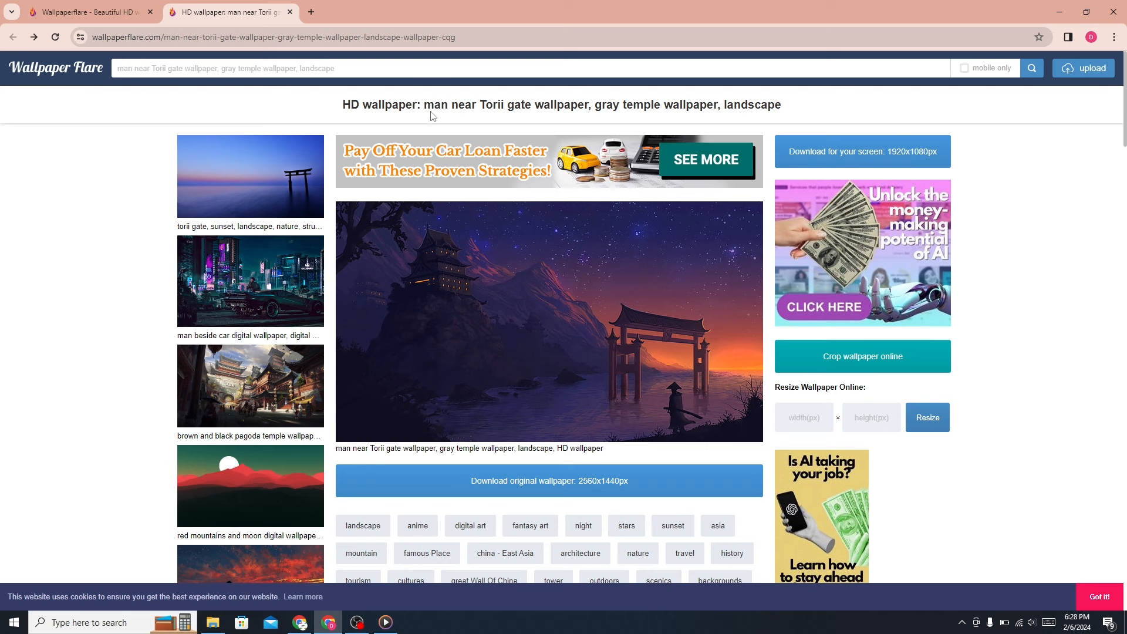
pyautogui.moveTo(702, 98)
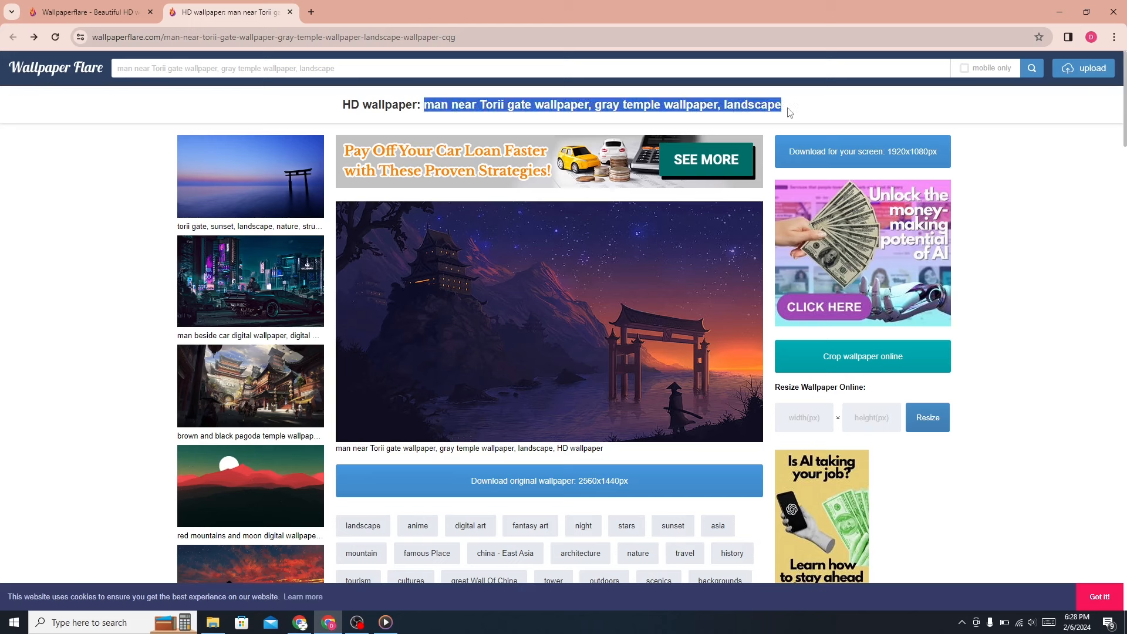
pyautogui.moveTo(831, 106)
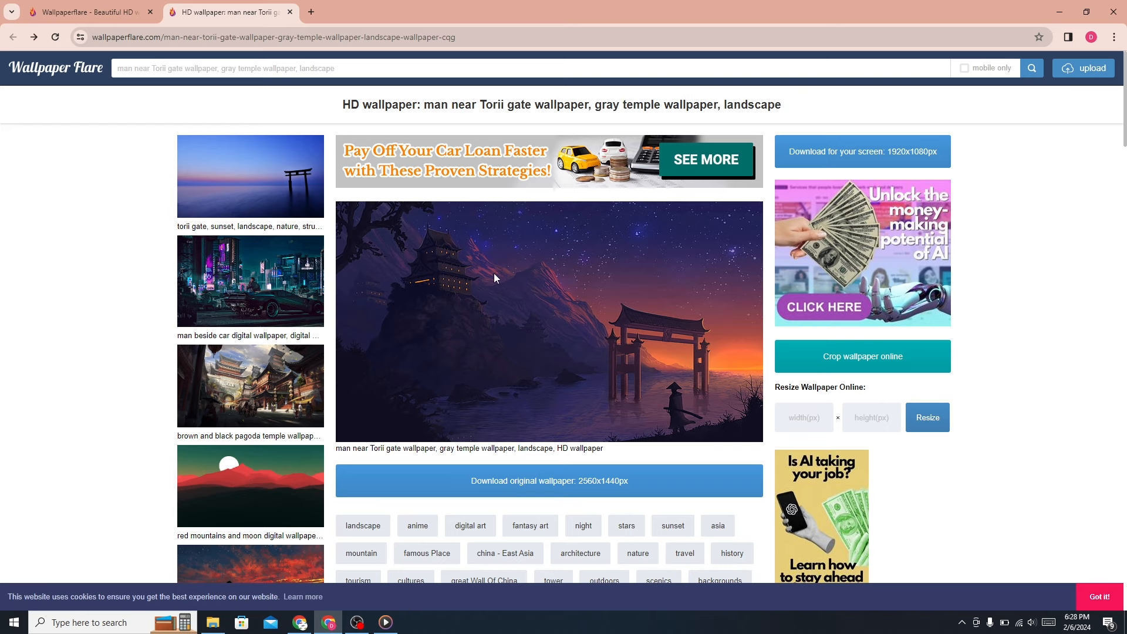
# Download the 'man near Torii gate' wallpaper as the original 2560x1440 image
pyautogui.click(548, 480)
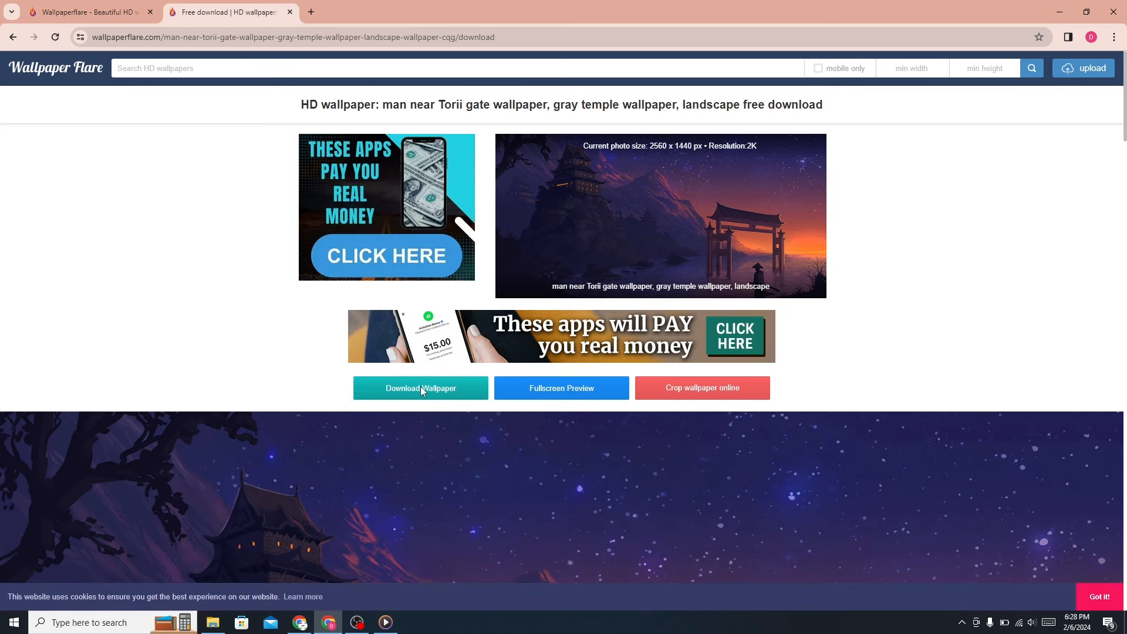
pyautogui.click(420, 388)
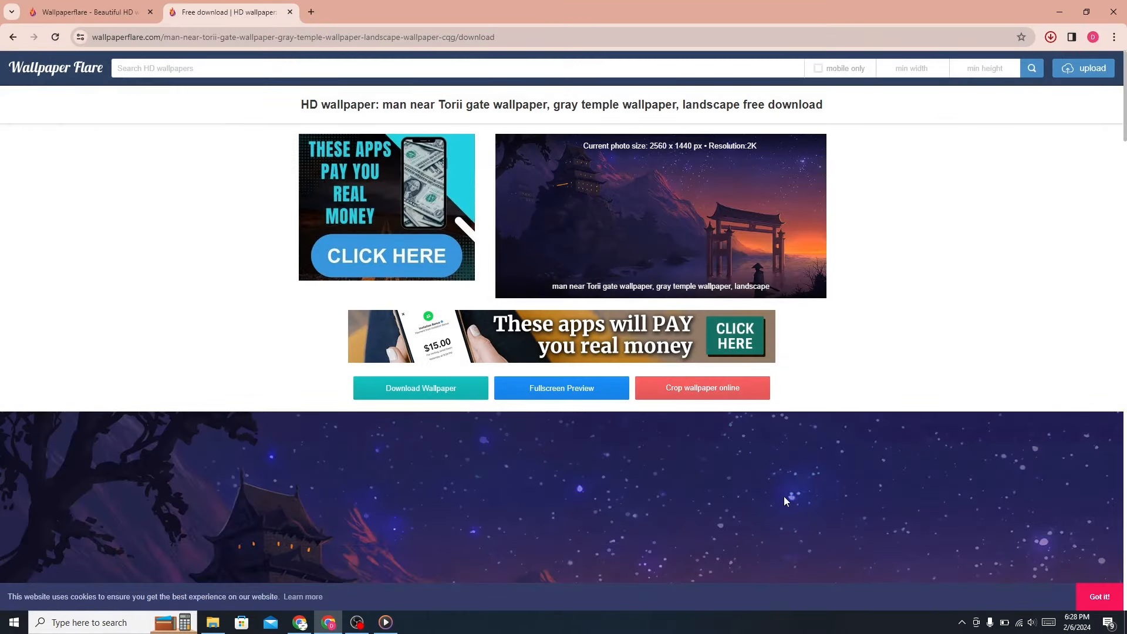
pyautogui.click(420, 388)
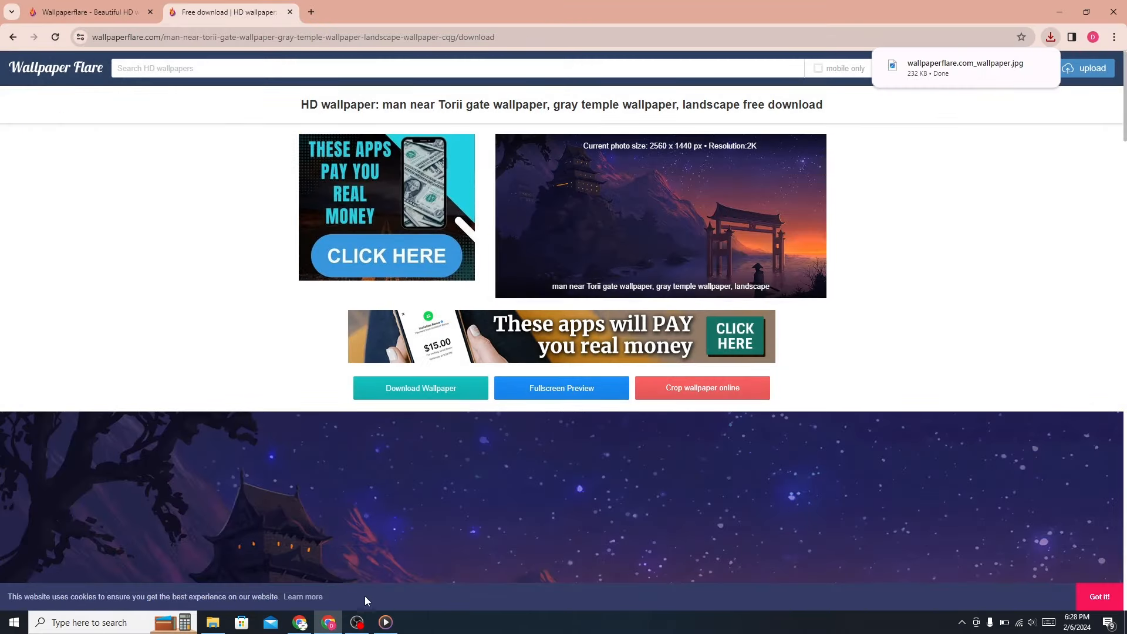
pyautogui.click(212, 623)
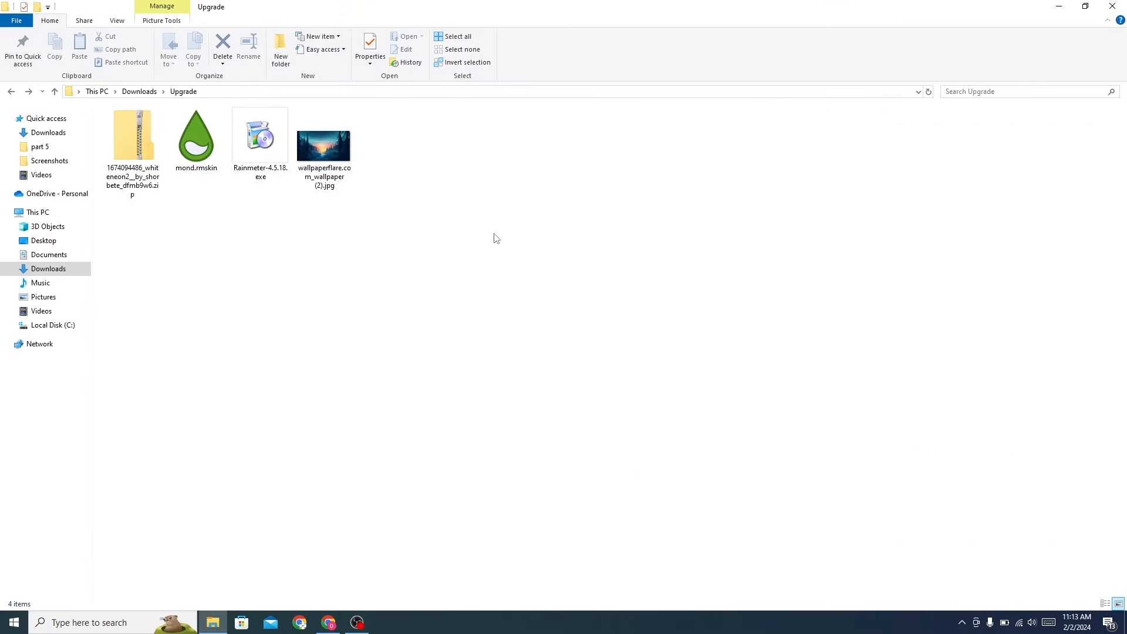
# Extract the downloaded WhiteNeon2 zip archive
pyautogui.click(259, 137)
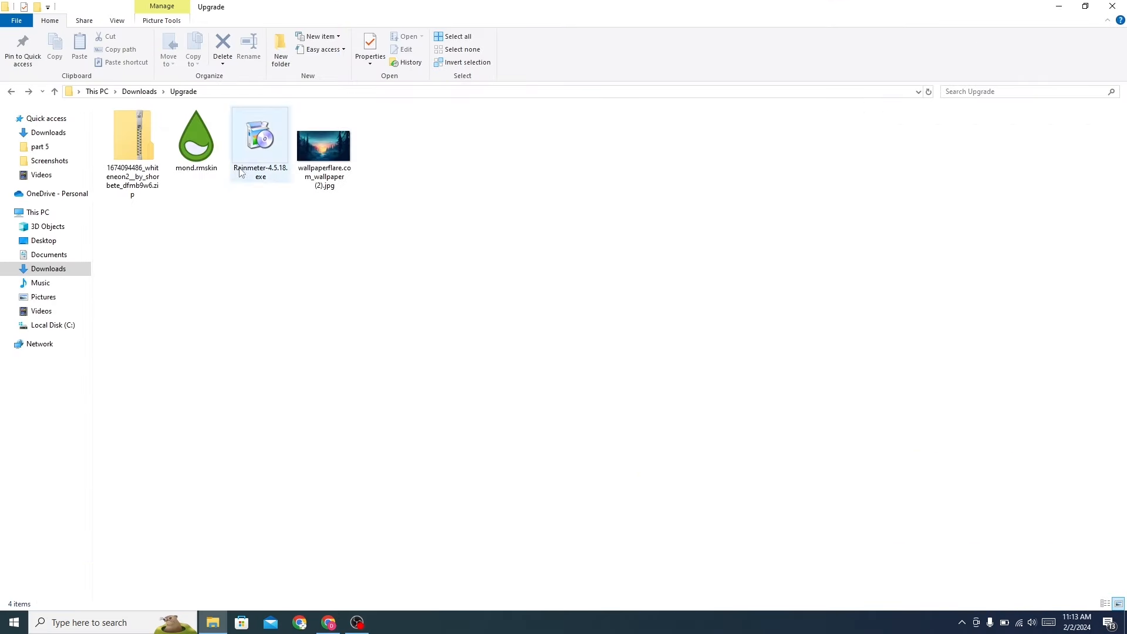
pyautogui.rightClick(132, 137)
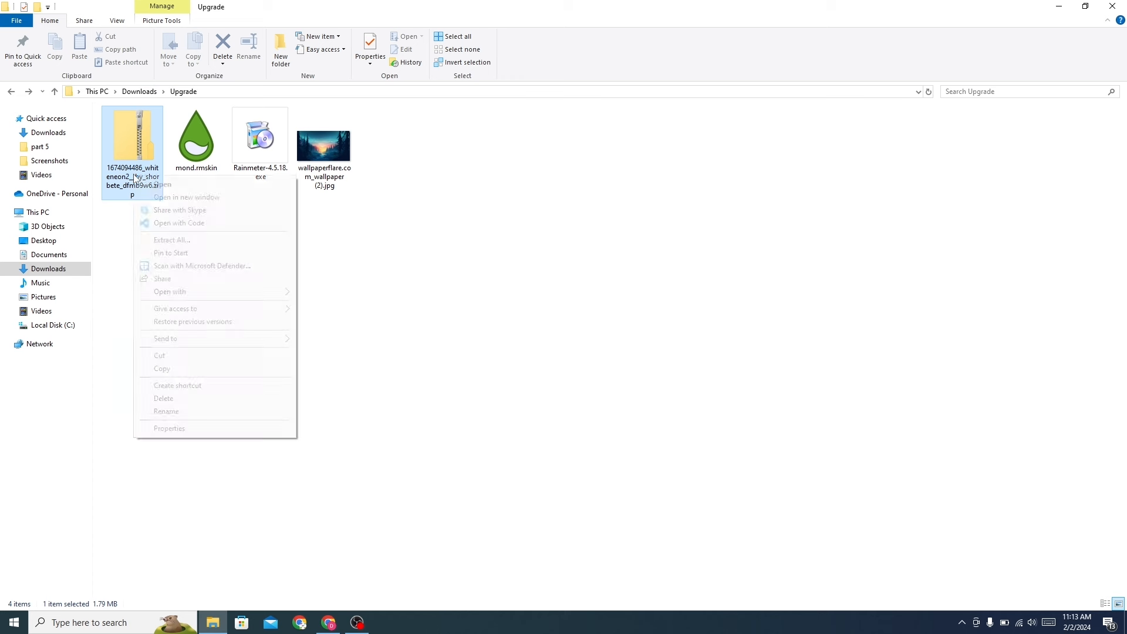
pyautogui.click(171, 240)
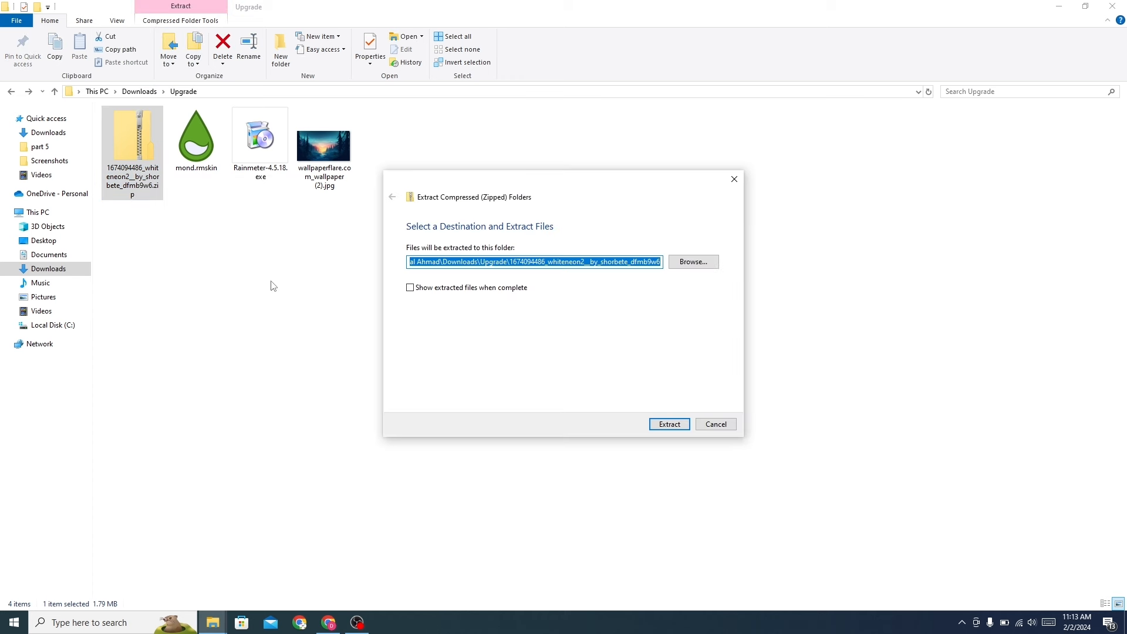
pyautogui.click(668, 423)
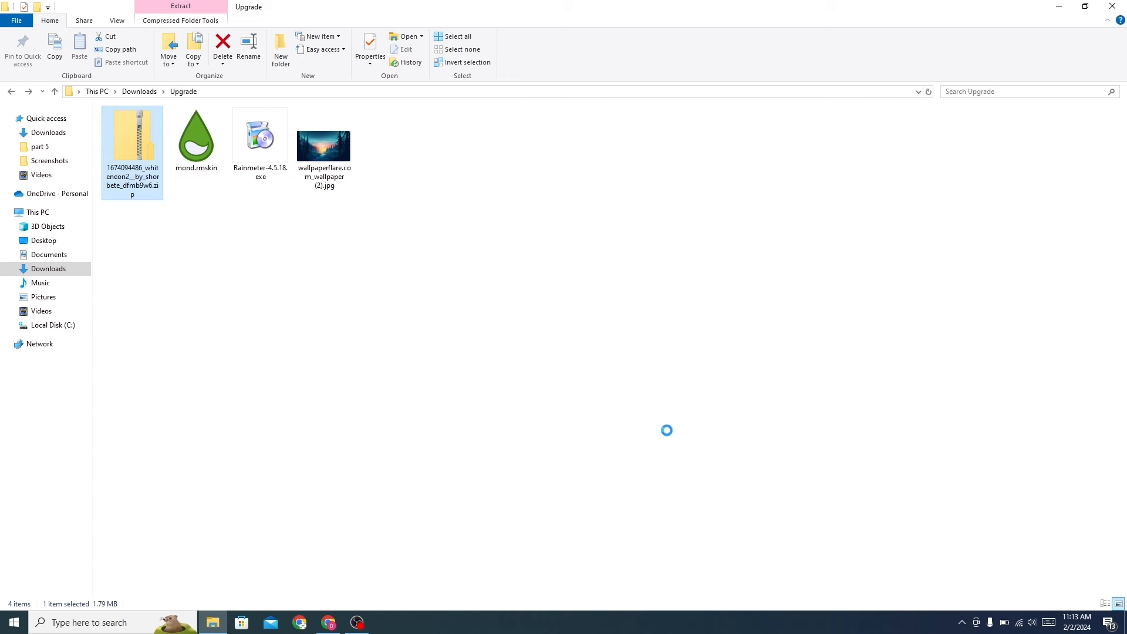
# Install the WhiteNeon2 .rmskin package from the extracted folder
pyautogui.doubleClick(131, 140)
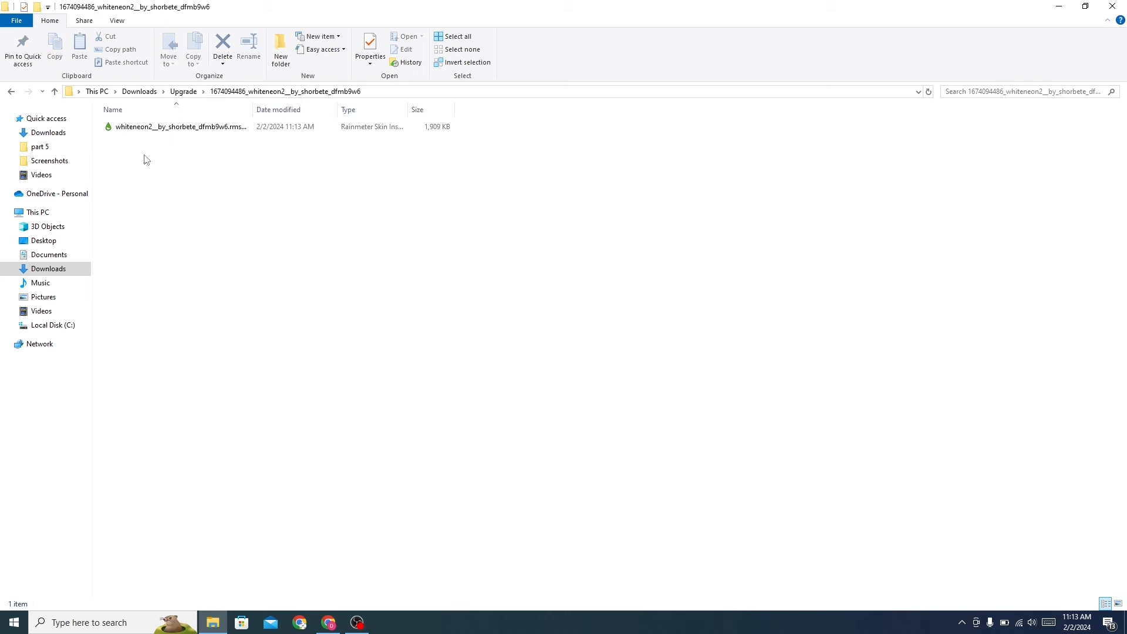
pyautogui.doubleClick(179, 127)
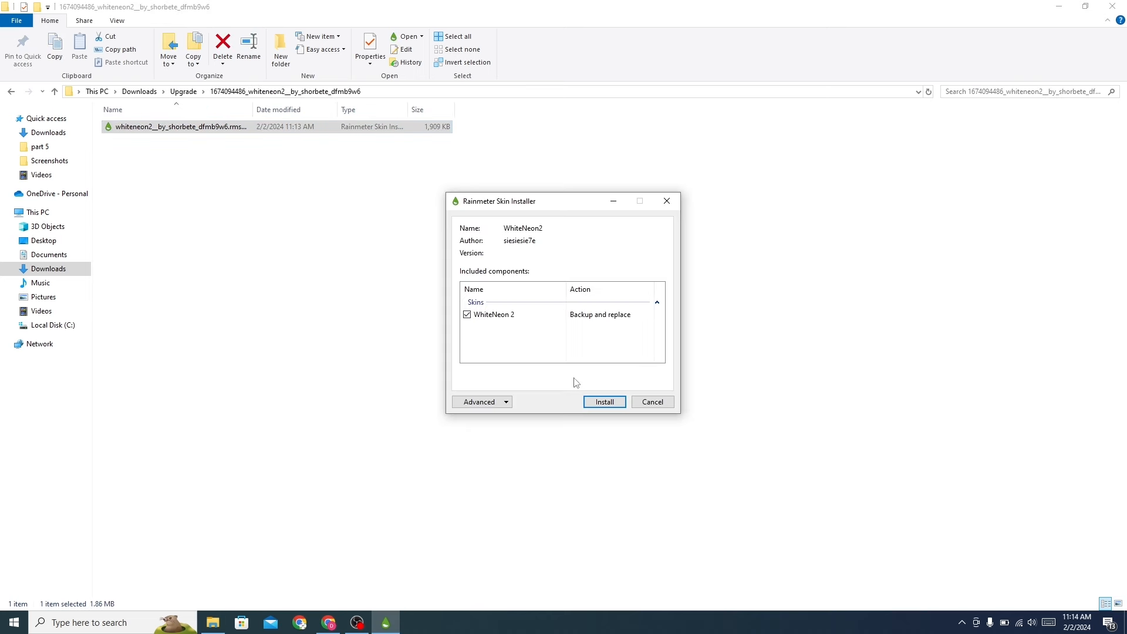
pyautogui.click(603, 401)
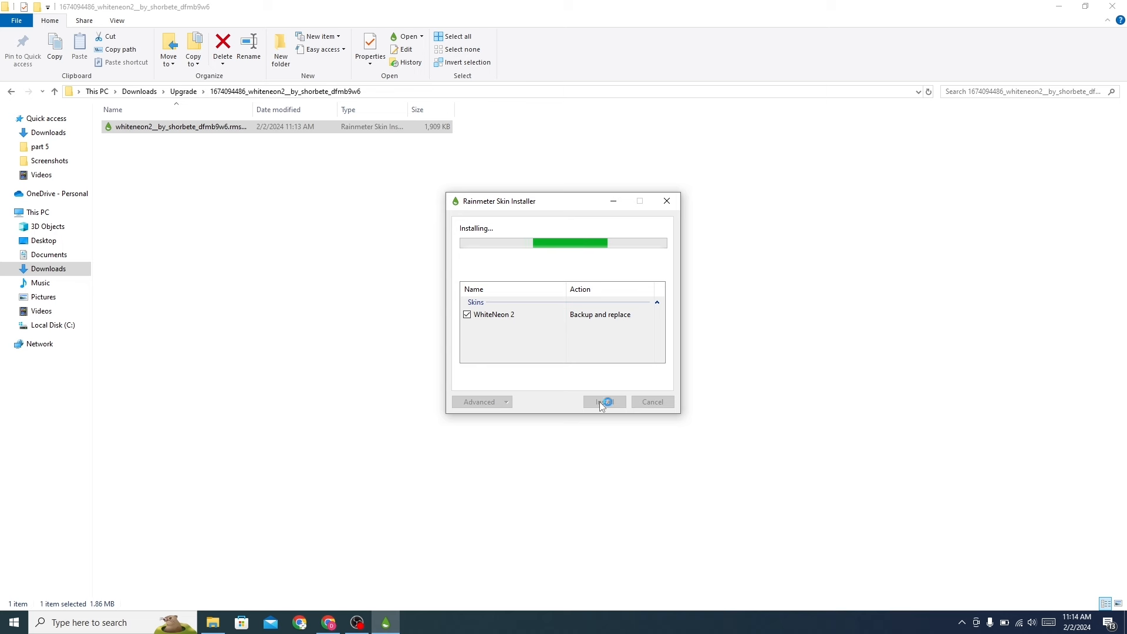
pyautogui.click(602, 401)
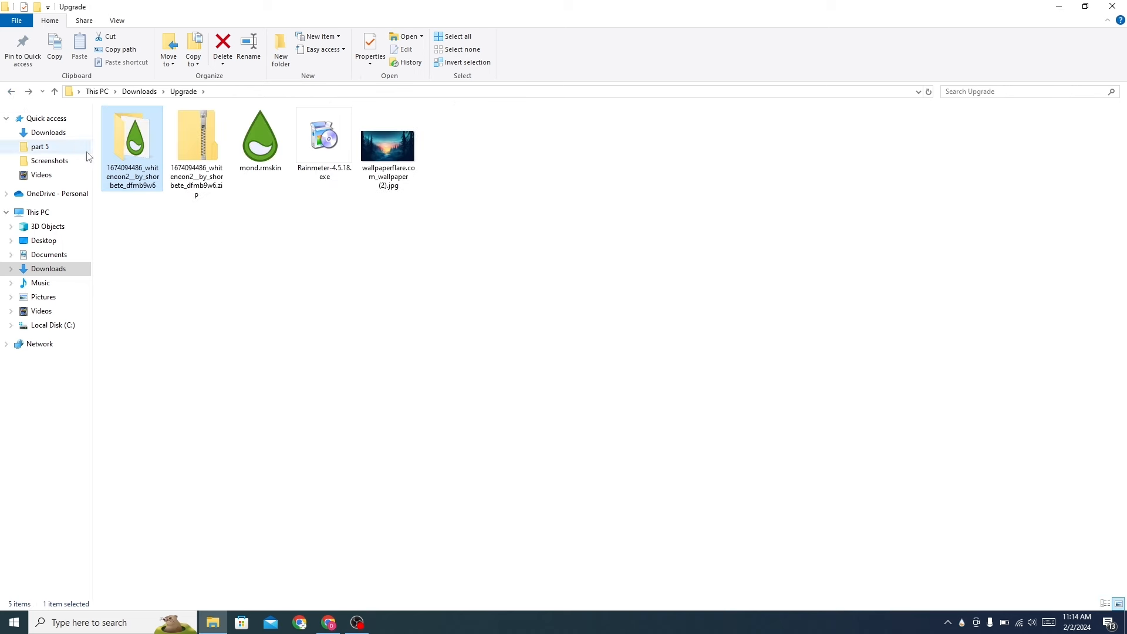
# Open the mond.rmskin installer and cancel it
pyautogui.click(259, 138)
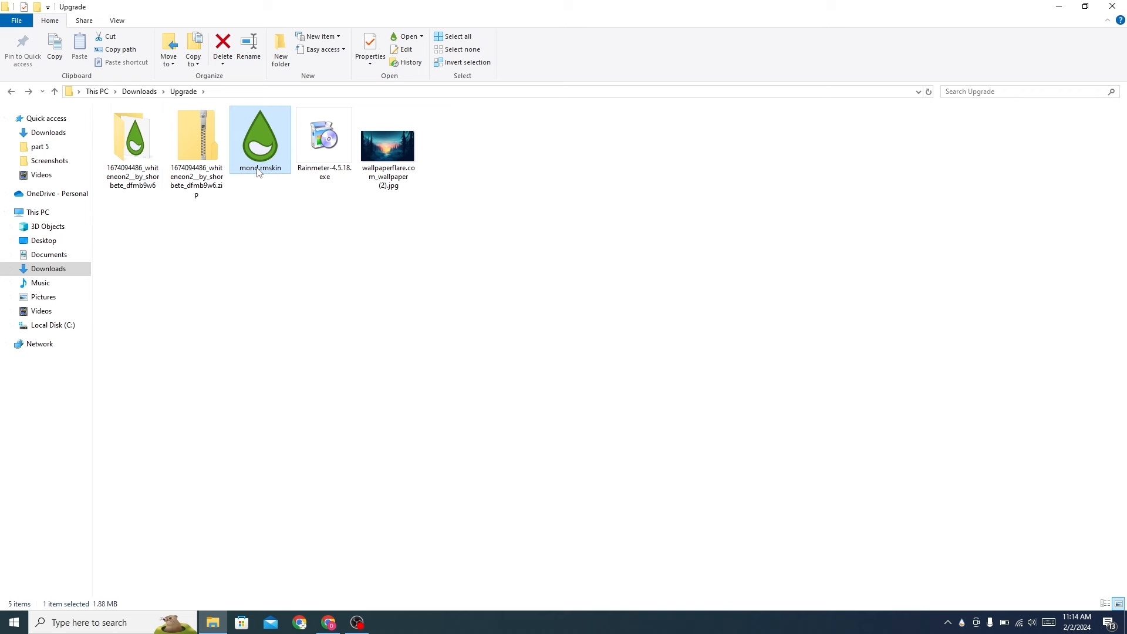
pyautogui.doubleClick(259, 135)
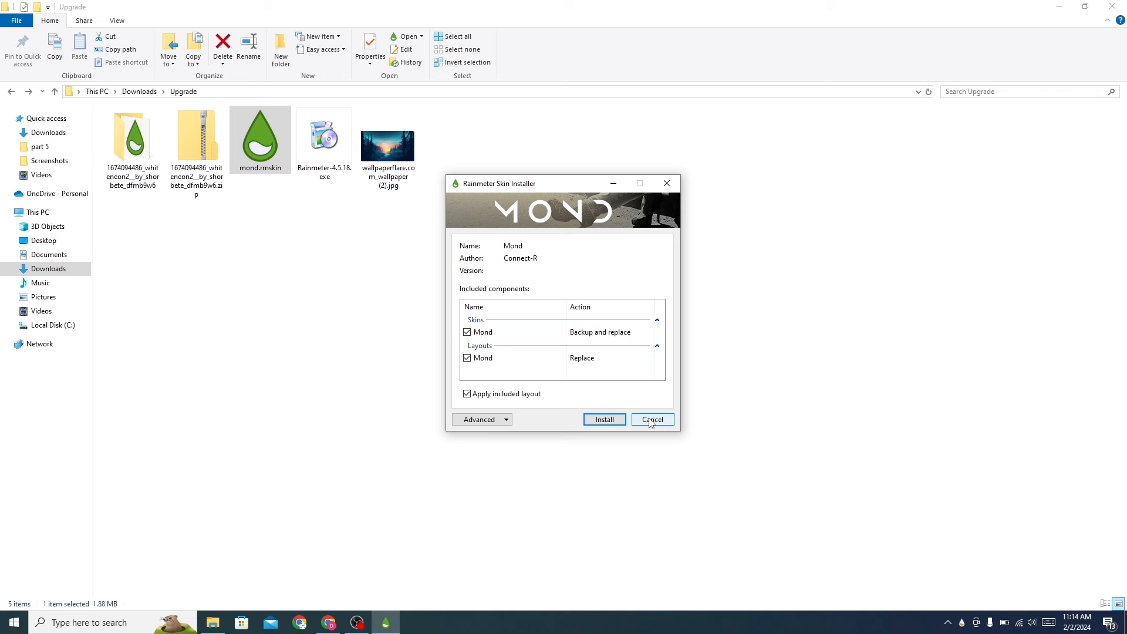
pyautogui.click(650, 419)
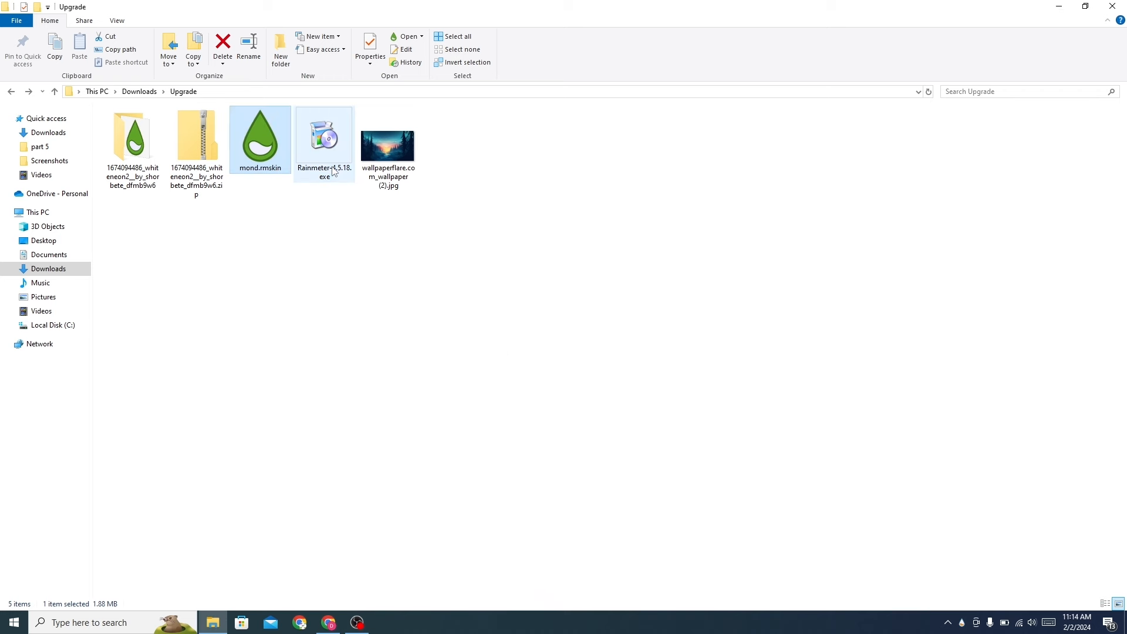
# Install Rainmeter-4.5.18 using the Standard installation option
pyautogui.doubleClick(324, 138)
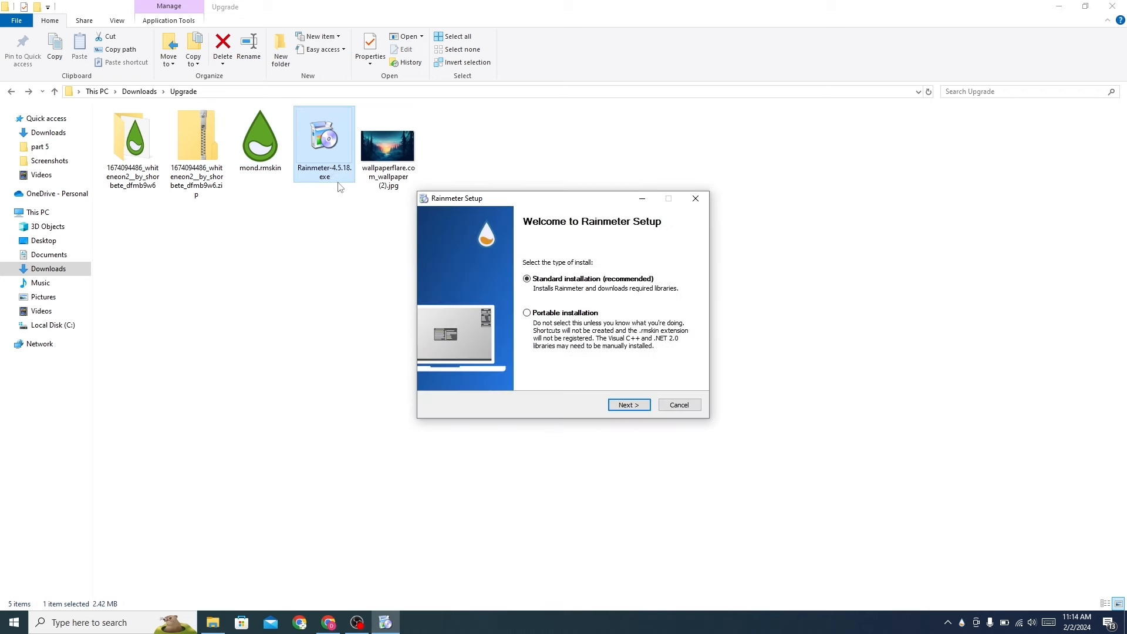
pyautogui.click(627, 404)
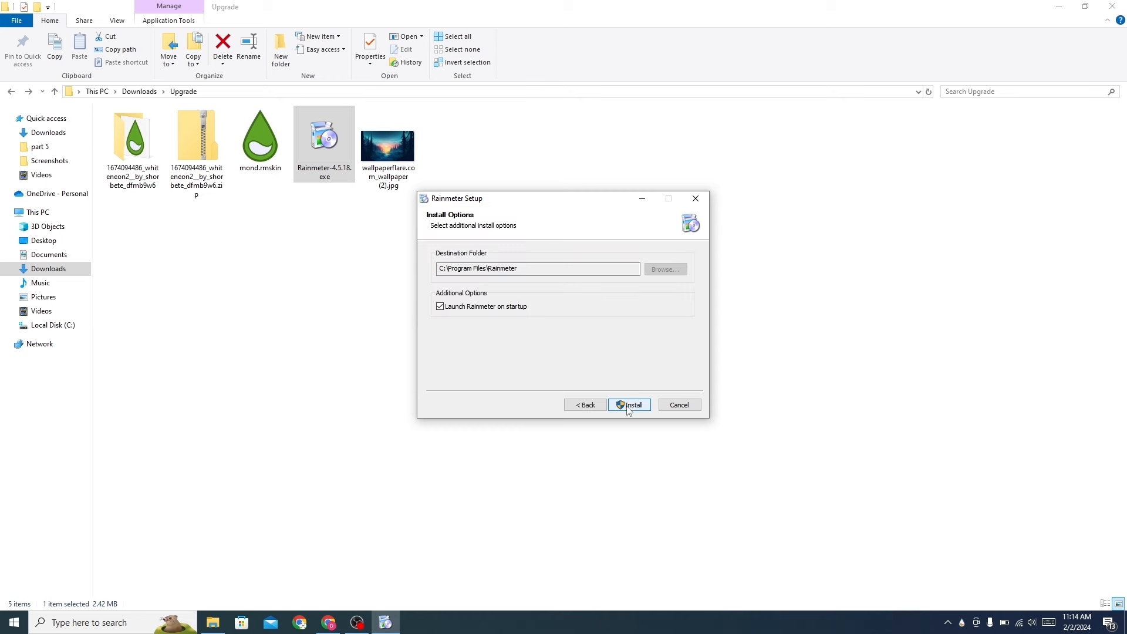
pyautogui.moveTo(690, 404)
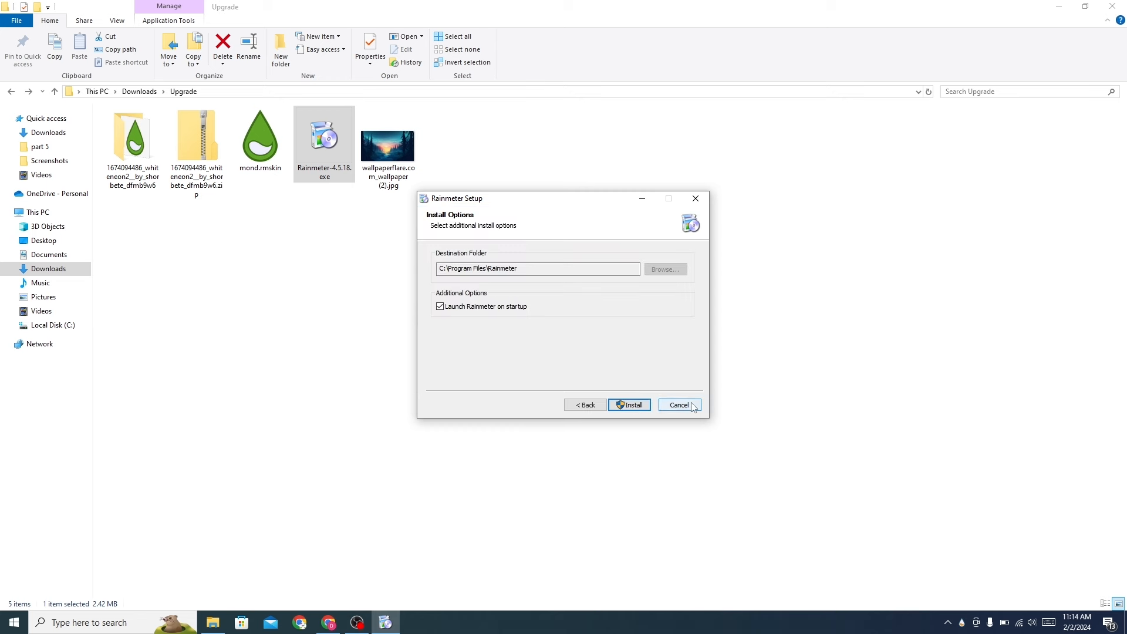
pyautogui.click(676, 404)
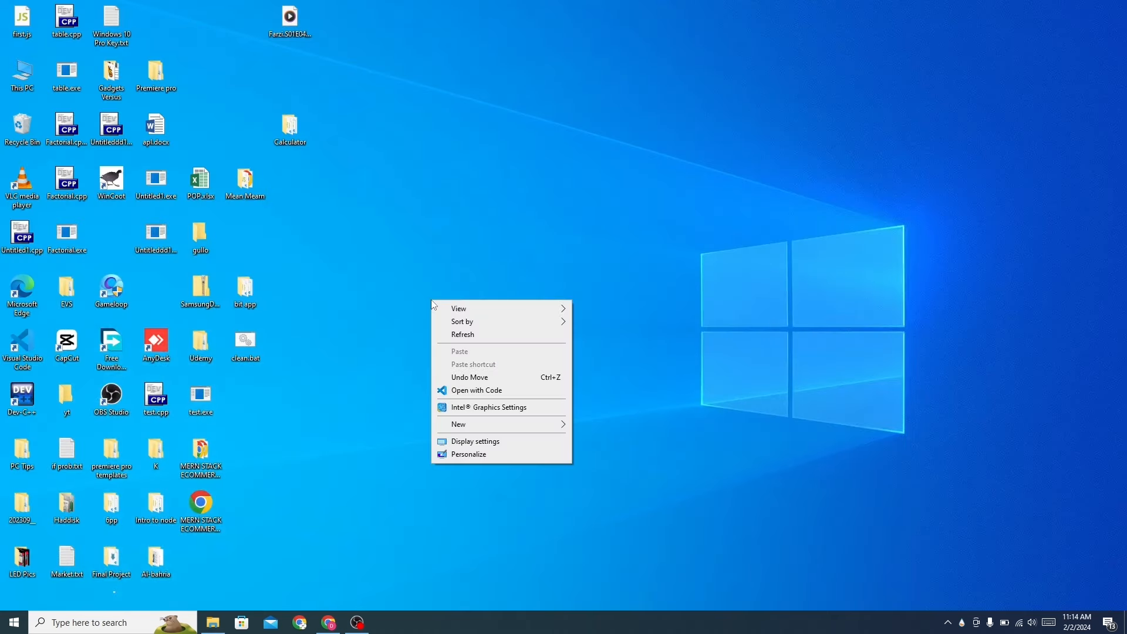
pyautogui.moveTo(569, 313)
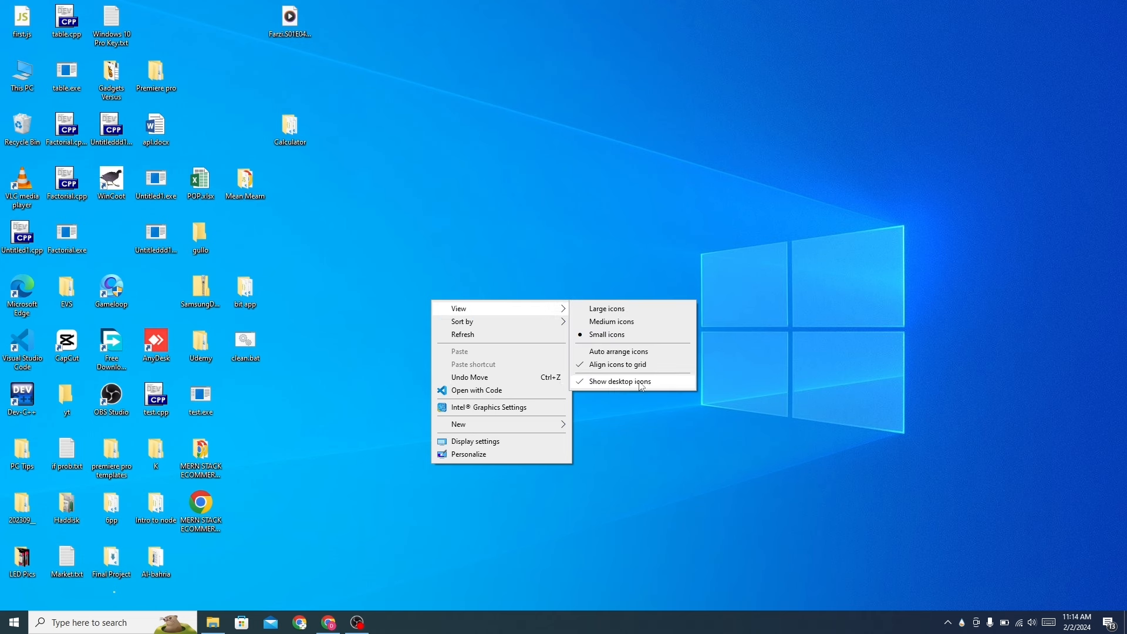
# Hide all desktop icons and tidy the taskbar's search and app icons in Taskbar settings
pyautogui.click(620, 380)
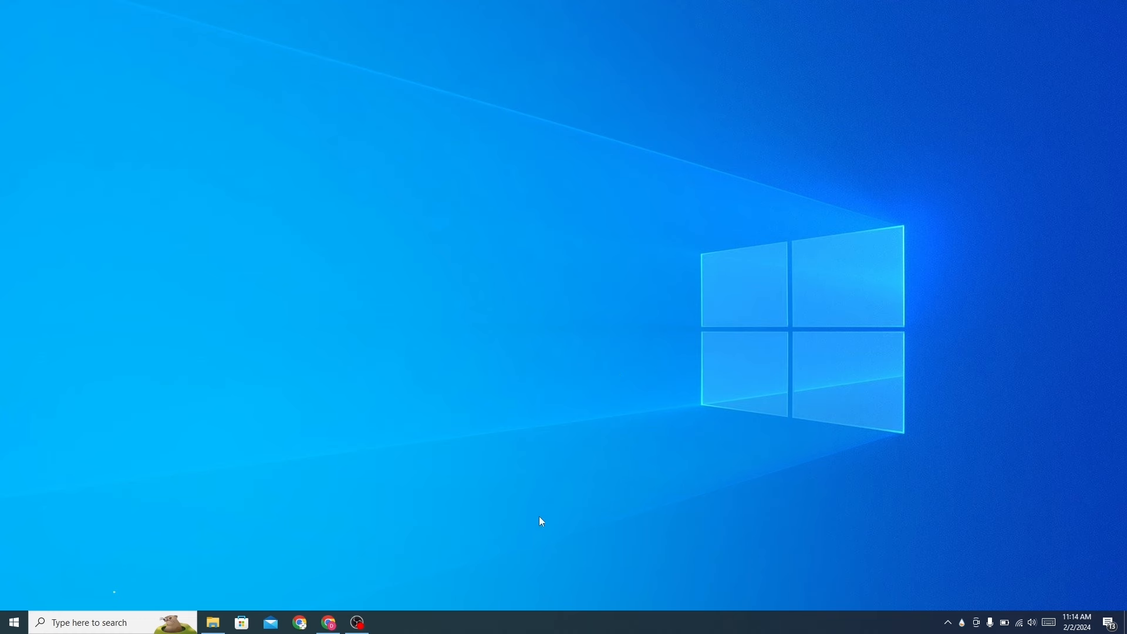
pyautogui.rightClick(512, 621)
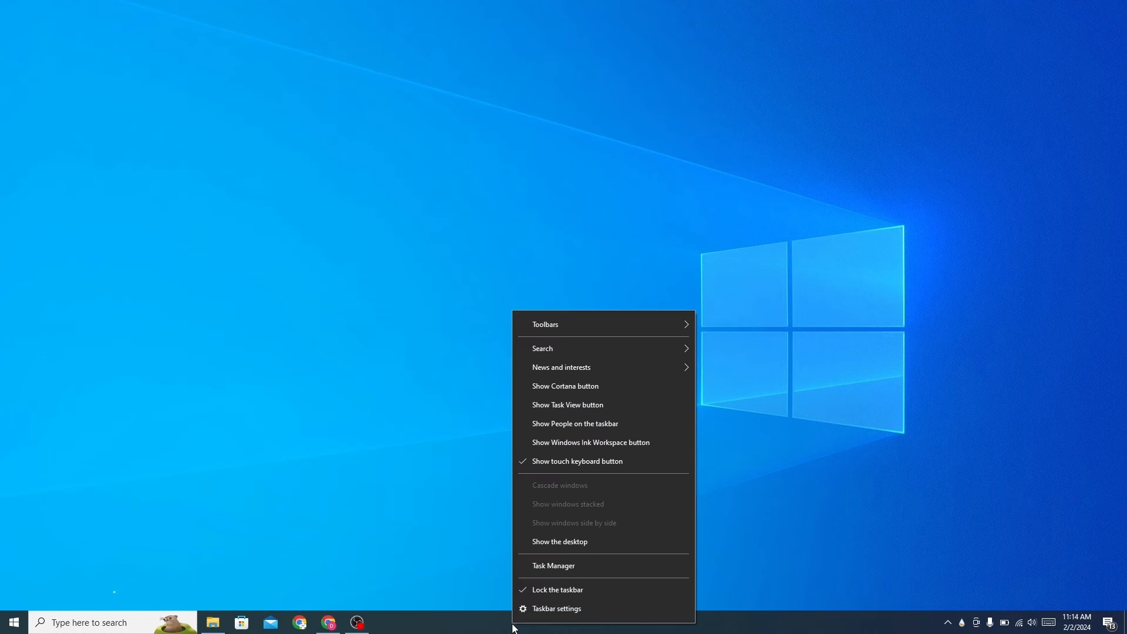
pyautogui.moveTo(557, 608)
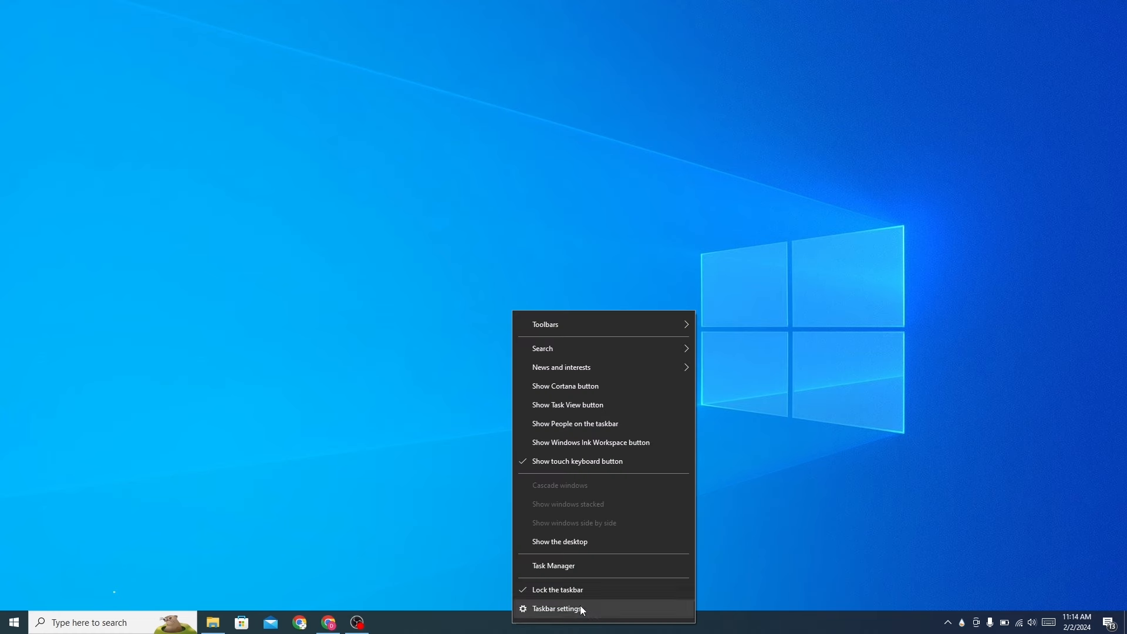
pyautogui.click(557, 608)
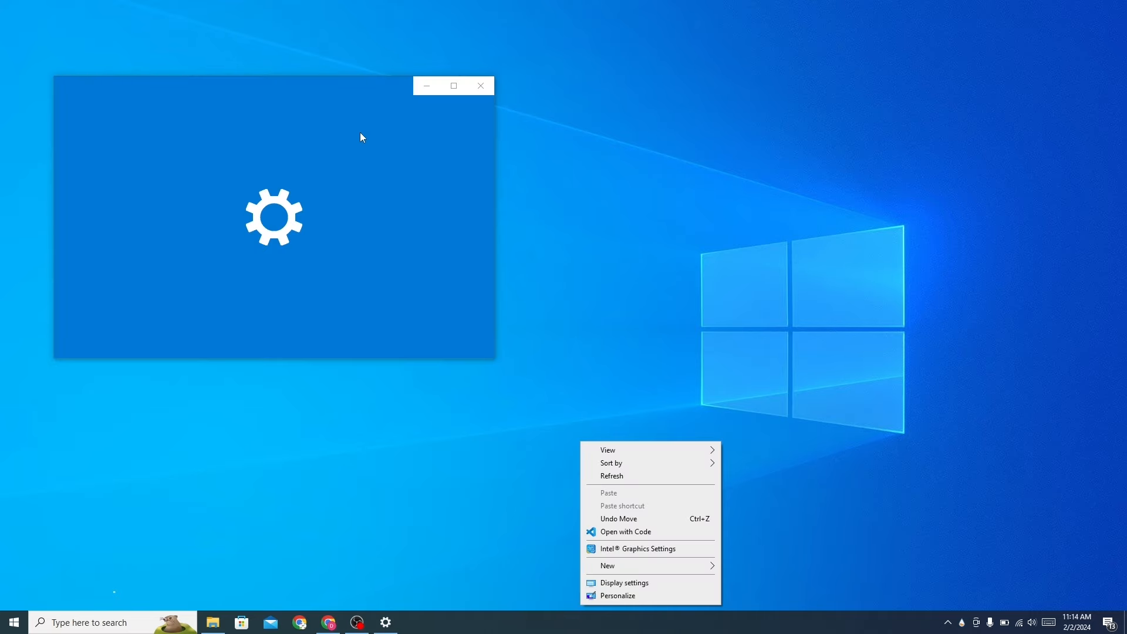
pyautogui.click(617, 596)
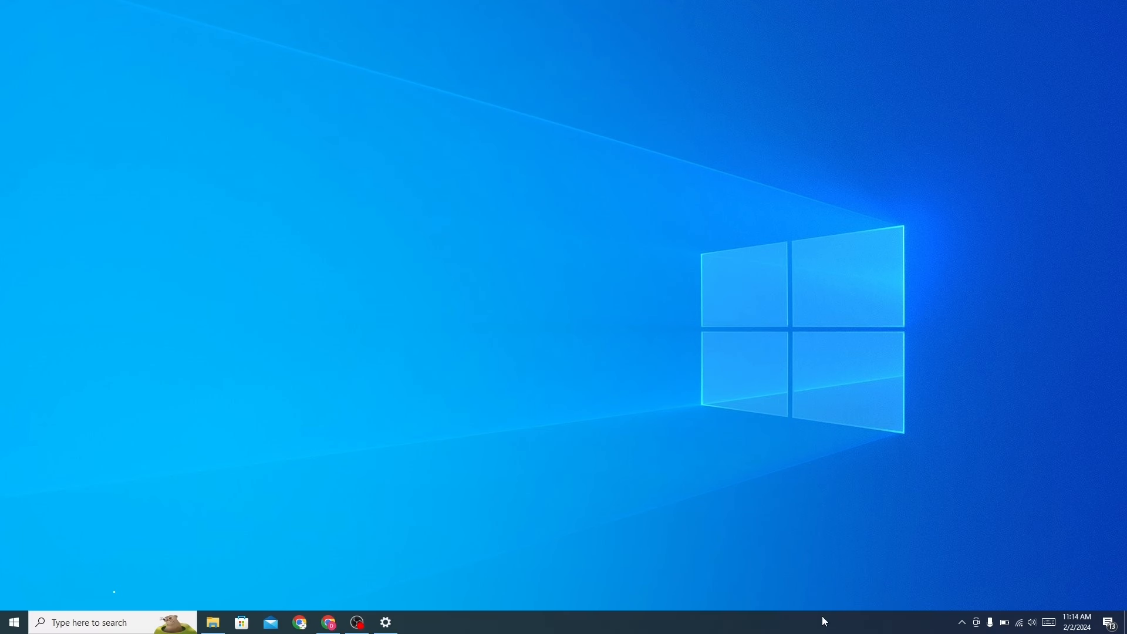
pyautogui.click(961, 621)
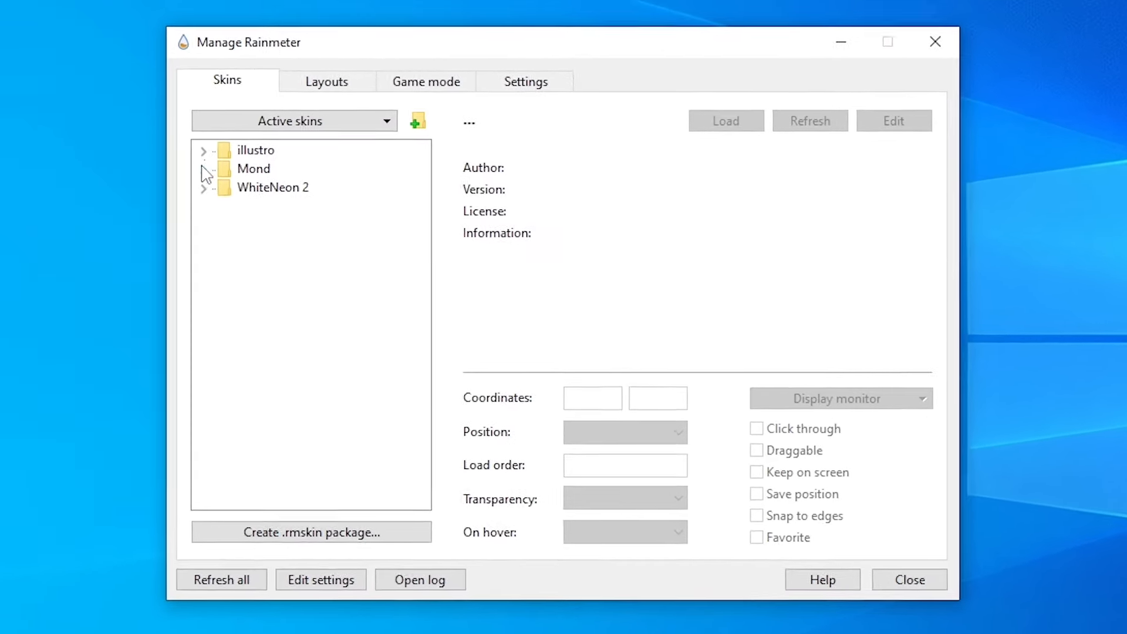
# Load the Mond Clock.ini skin onto the desktop
pyautogui.click(205, 168)
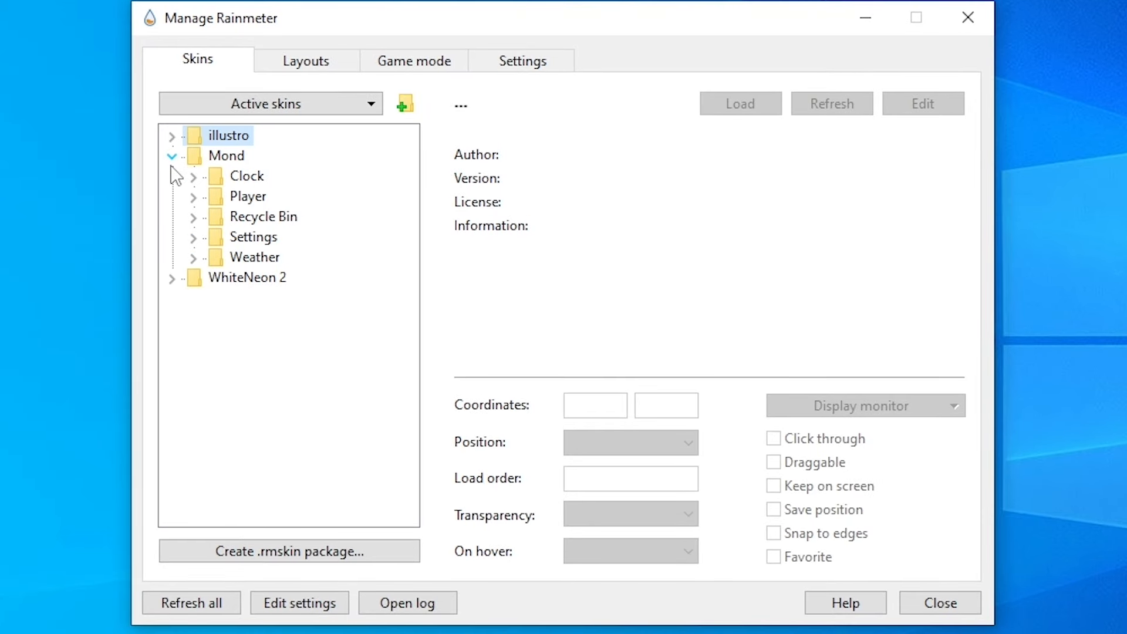
pyautogui.click(193, 176)
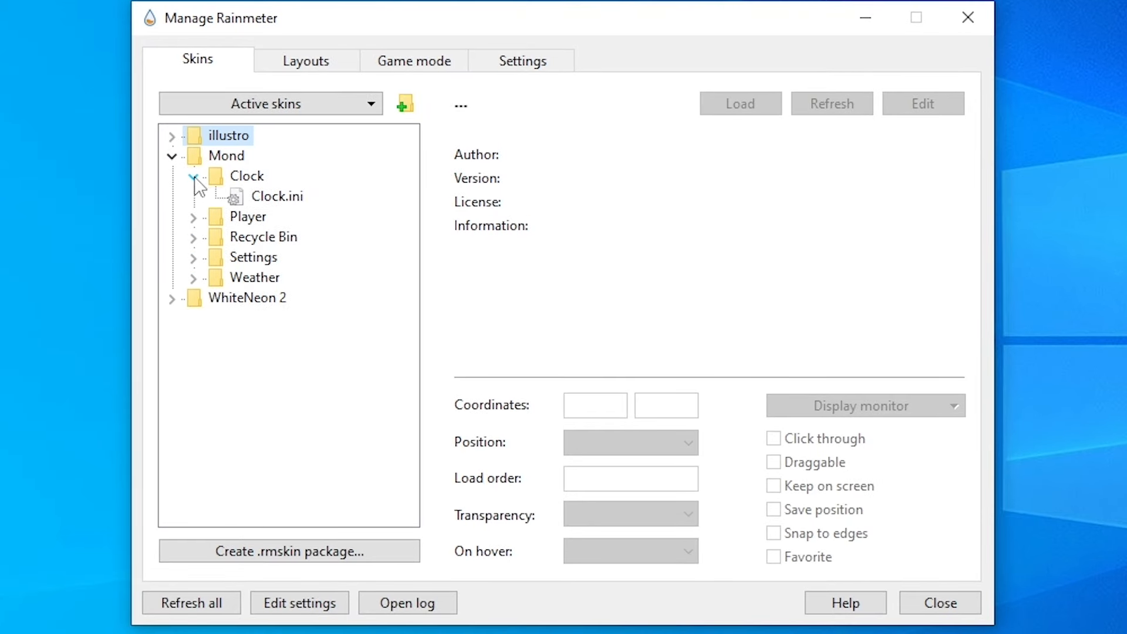
pyautogui.click(276, 195)
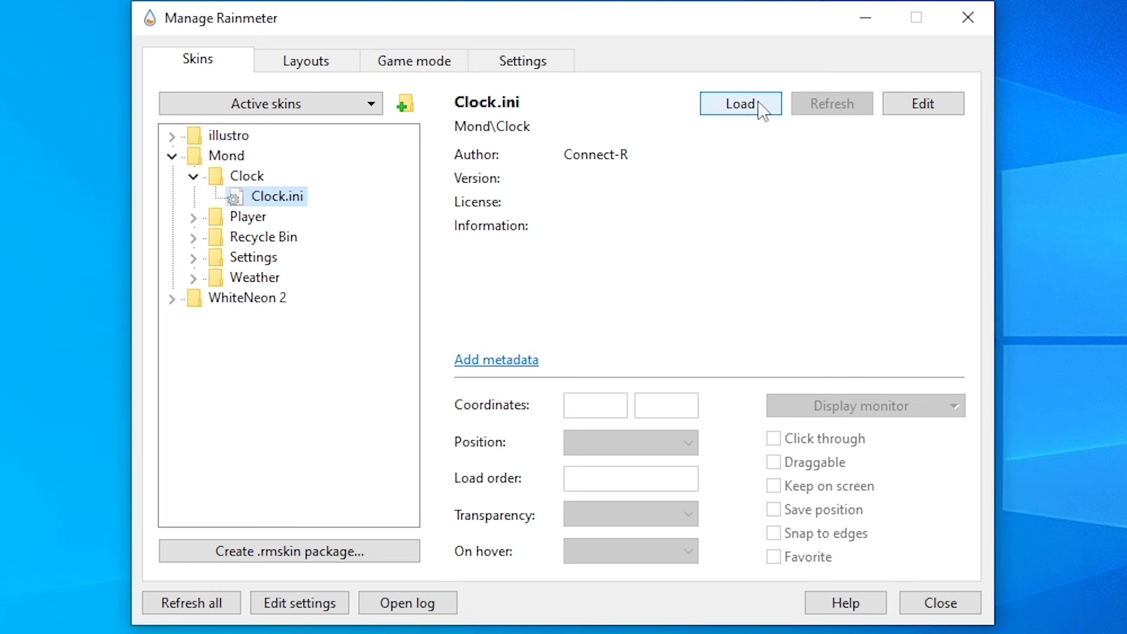
pyautogui.click(740, 103)
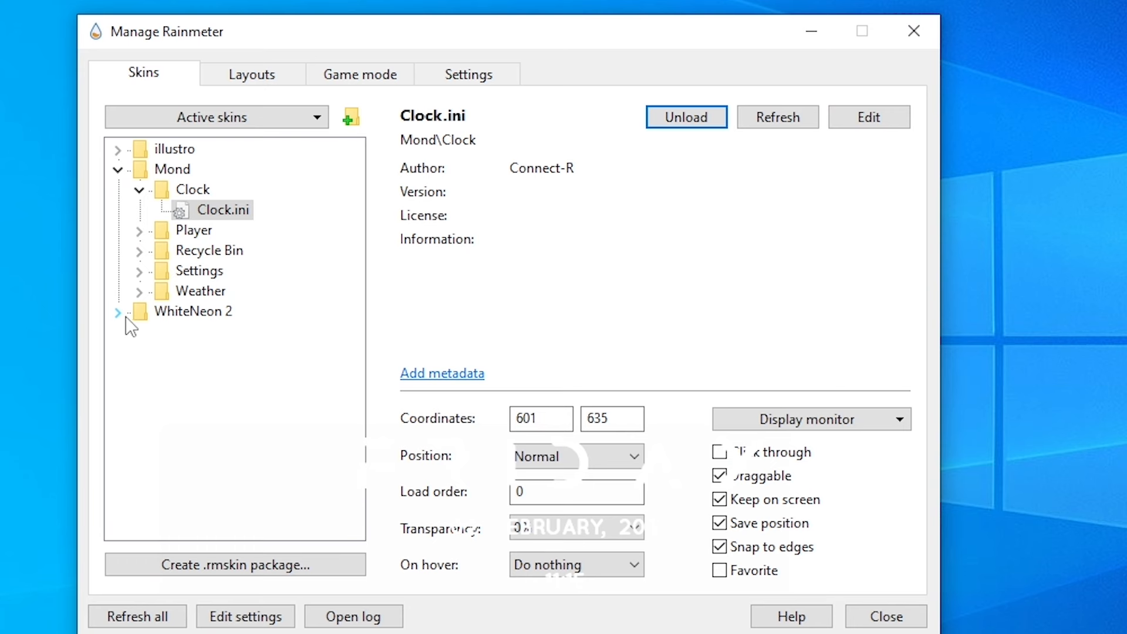
# Load the WhiteNeon 2 Dock.ini skin onto the desktop
pyautogui.click(118, 312)
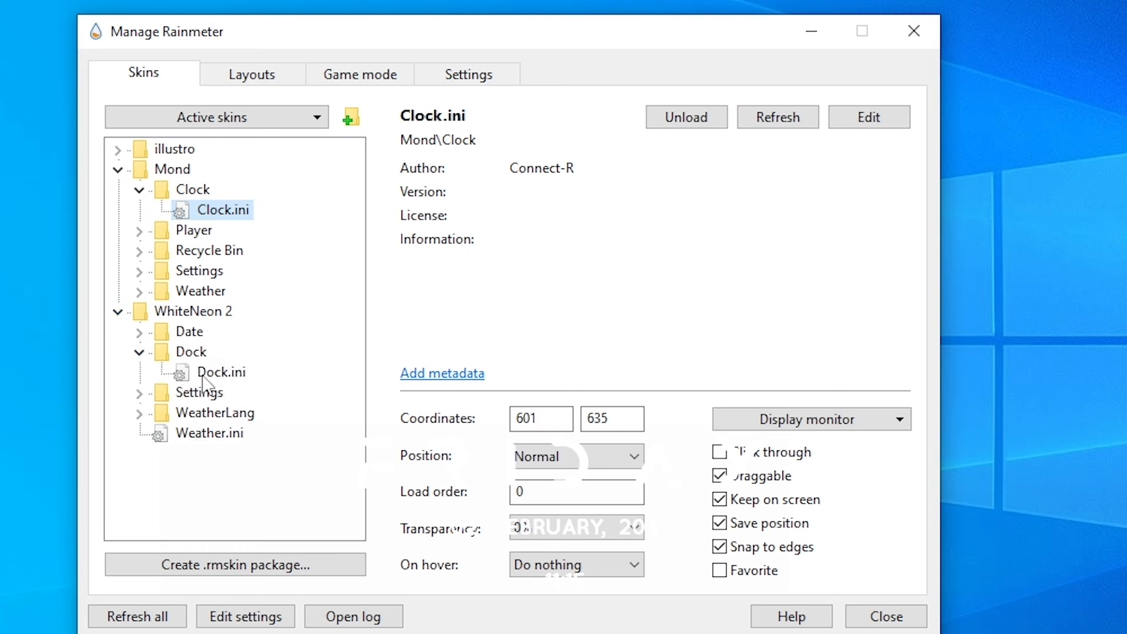
pyautogui.click(224, 372)
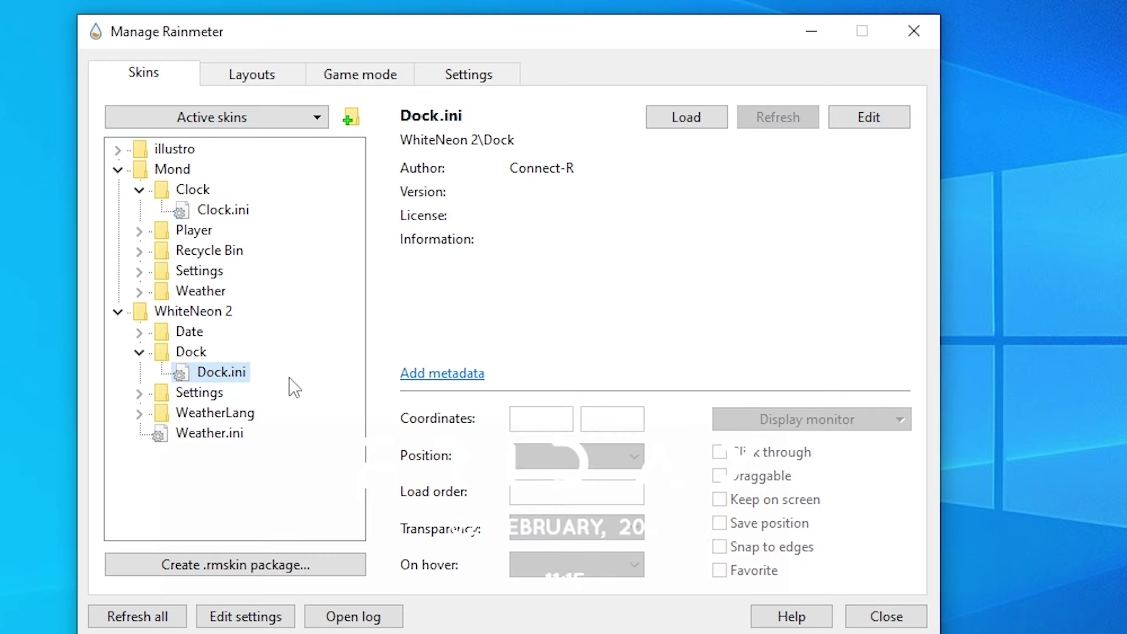
pyautogui.click(685, 116)
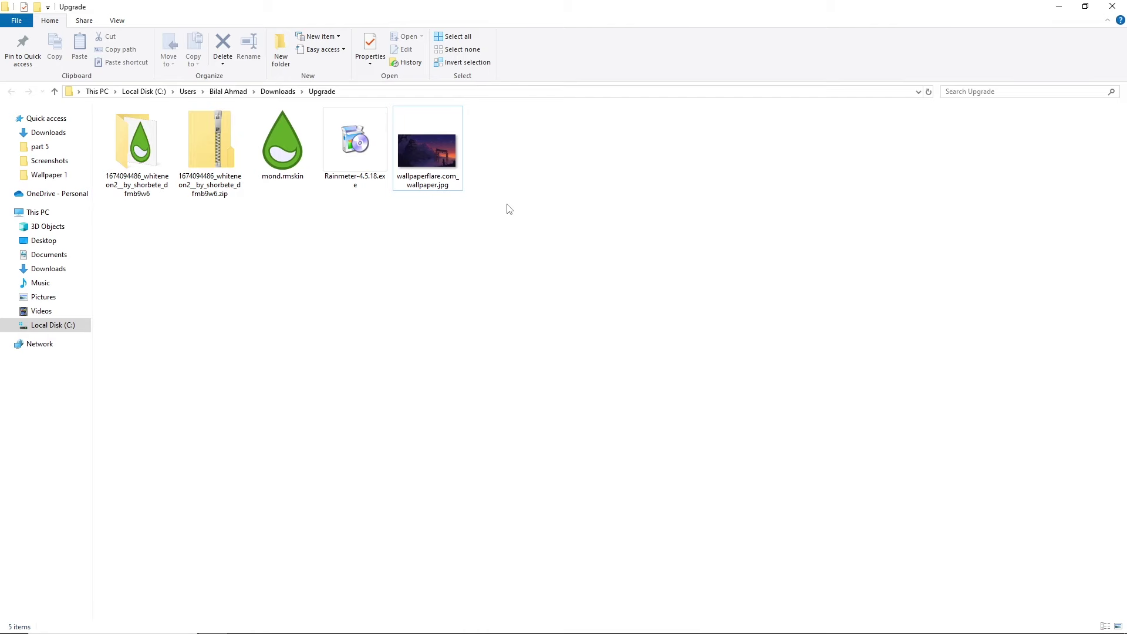
# Set wallpaperflare.com_wallpaper.jpg as the desktop background from its context menu
pyautogui.rightClick(426, 151)
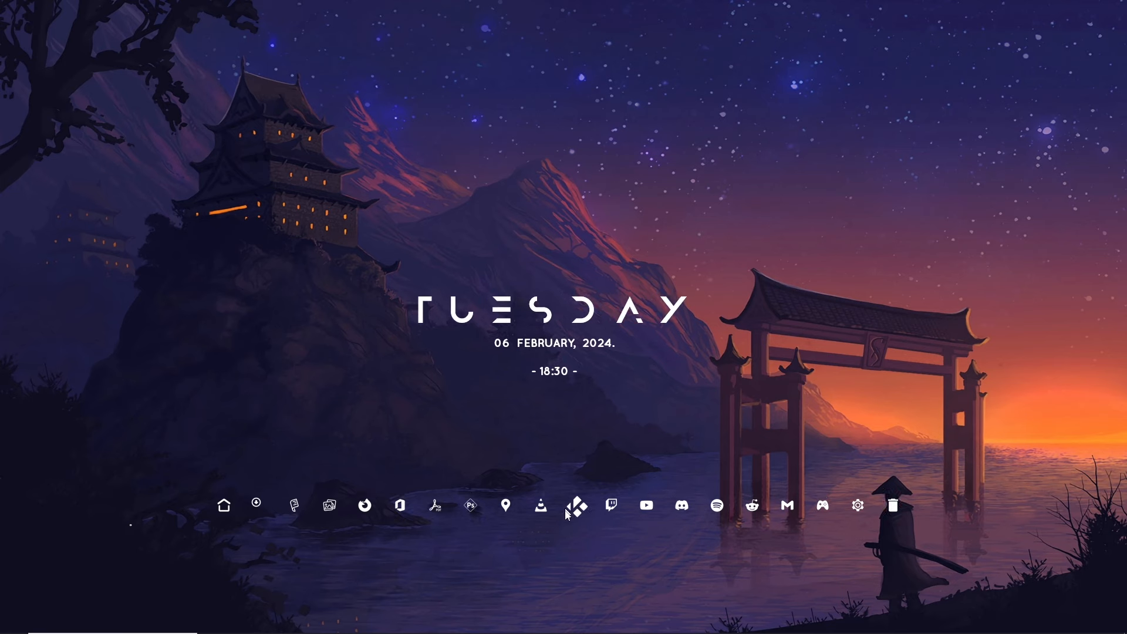
pyautogui.moveTo(590, 416)
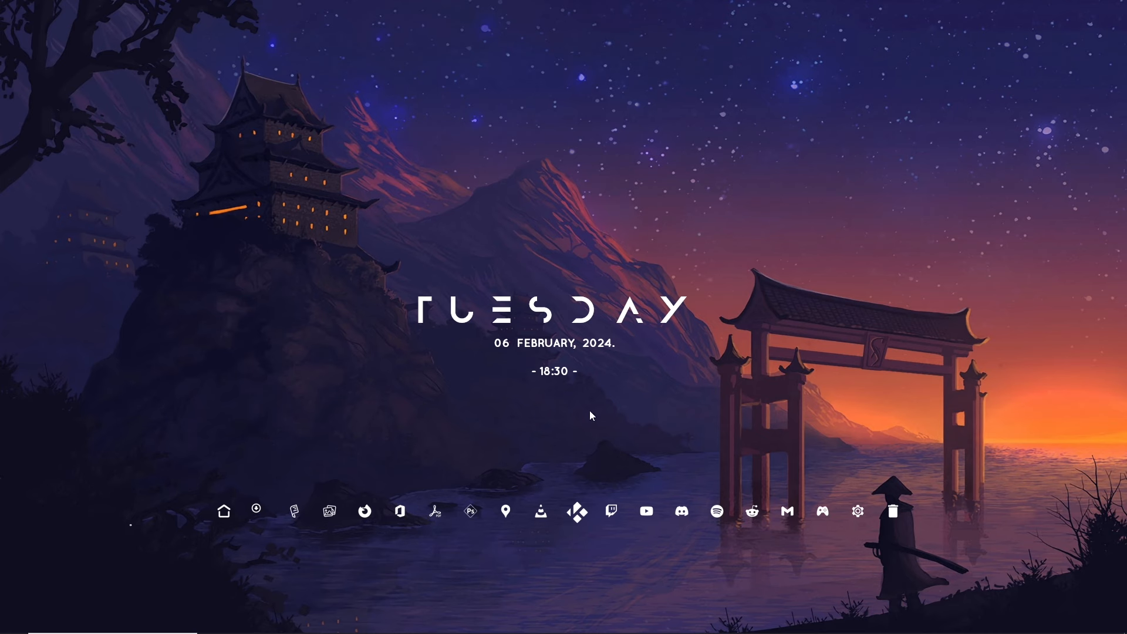